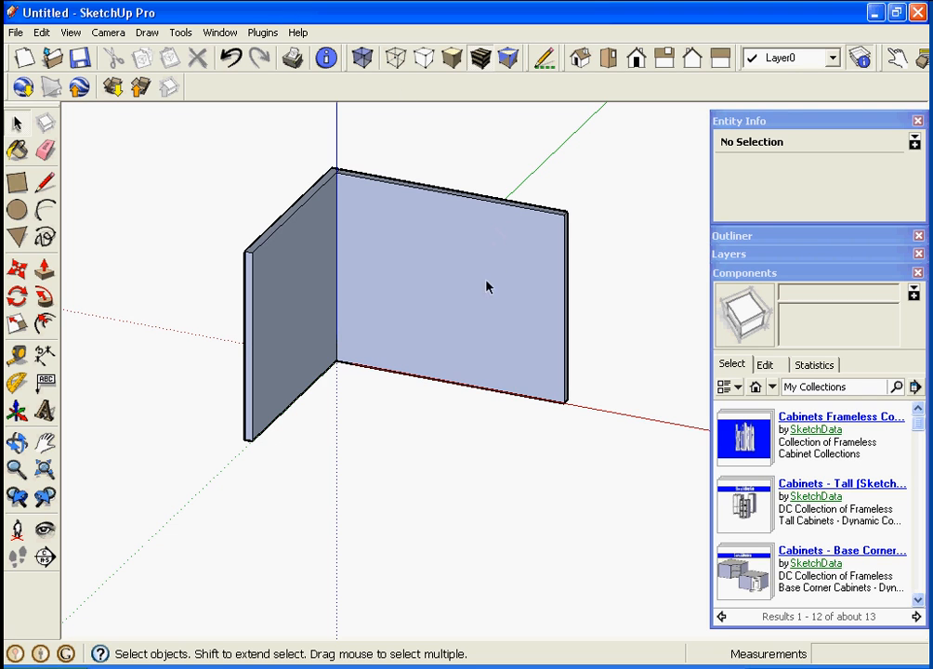
{"action": "mouse_move", "coordinate": [461, 313]}
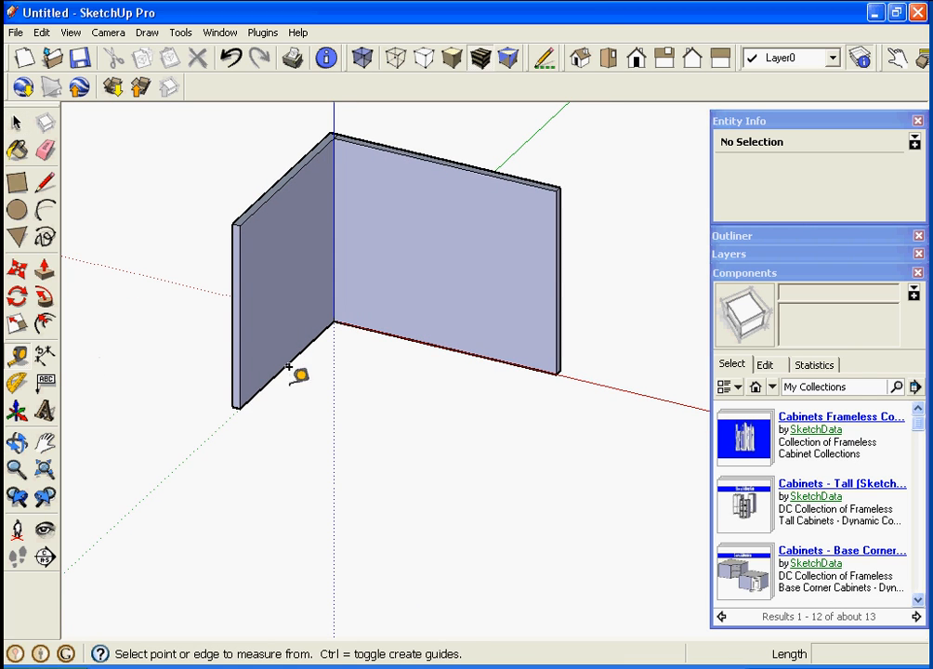
Pull a Tape Measure guide line 24 inches out from the wall edge.
{"action": "left_click", "coordinate": [286, 365]}
{"action": "type", "text": "24"}
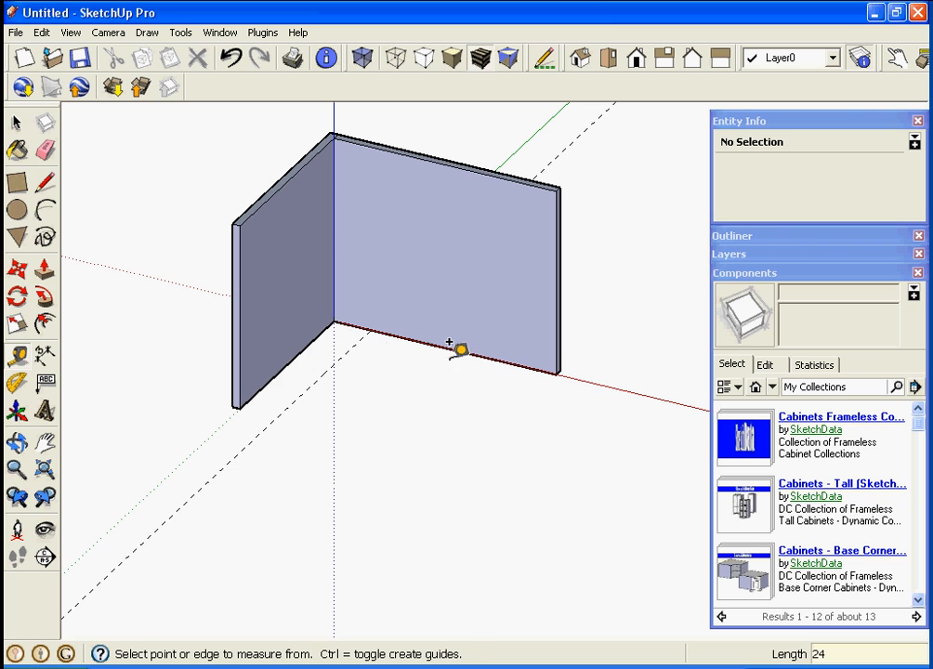
{"action": "left_click", "coordinate": [461, 351]}
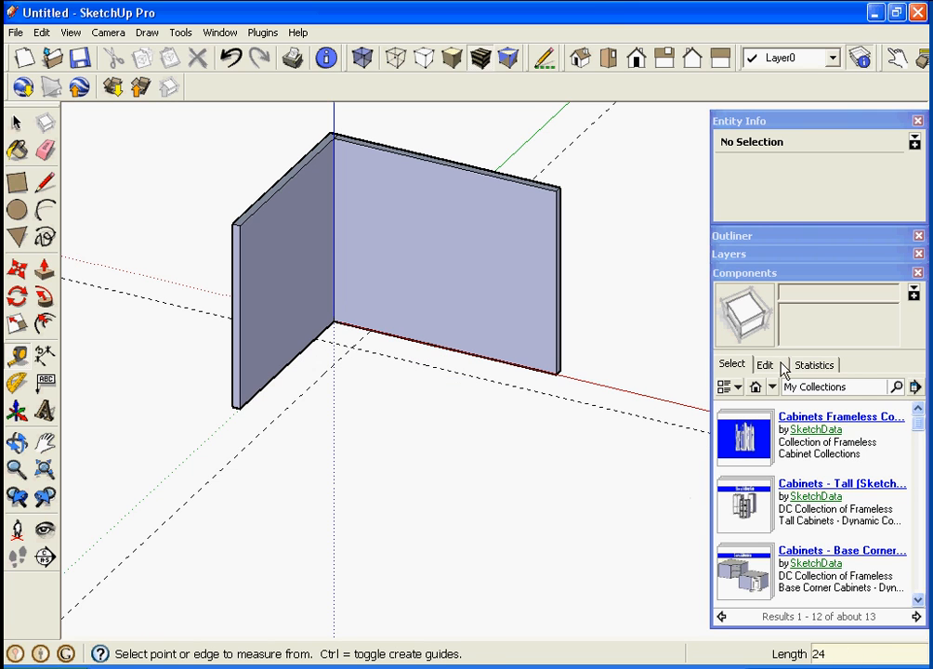
Drop the SketchData BC1D1FD corner cabinet from the Base Corner collection into the wall corner.
{"action": "left_click", "coordinate": [773, 387]}
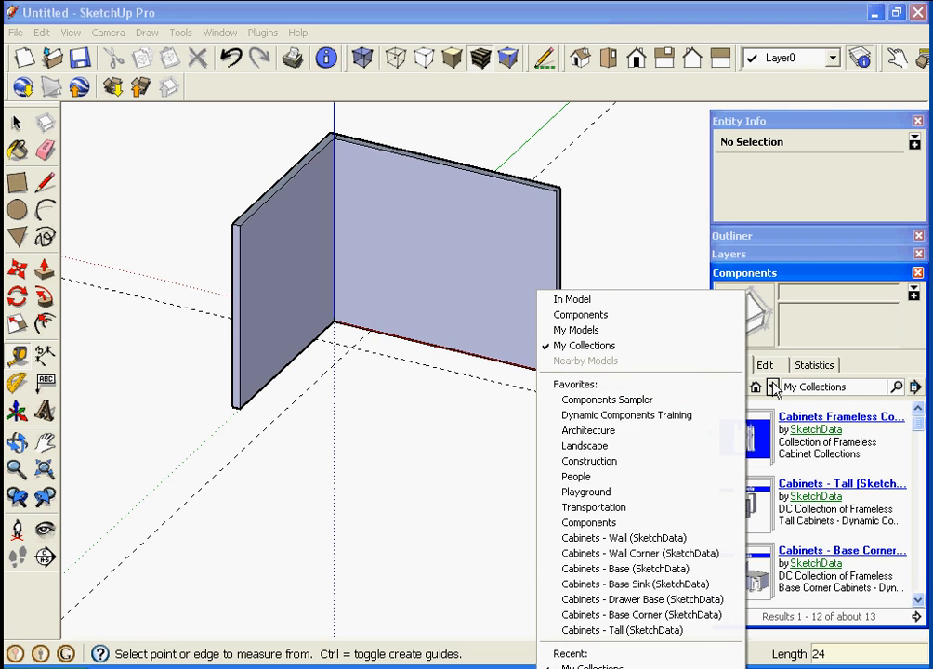
{"action": "mouse_move", "coordinate": [641, 615]}
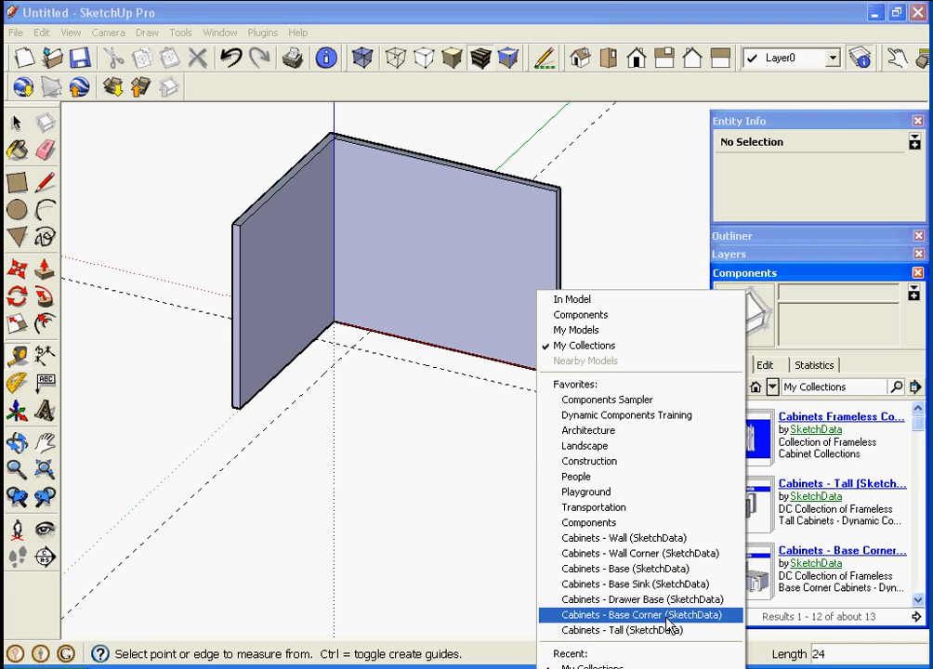
{"action": "left_click", "coordinate": [636, 613]}
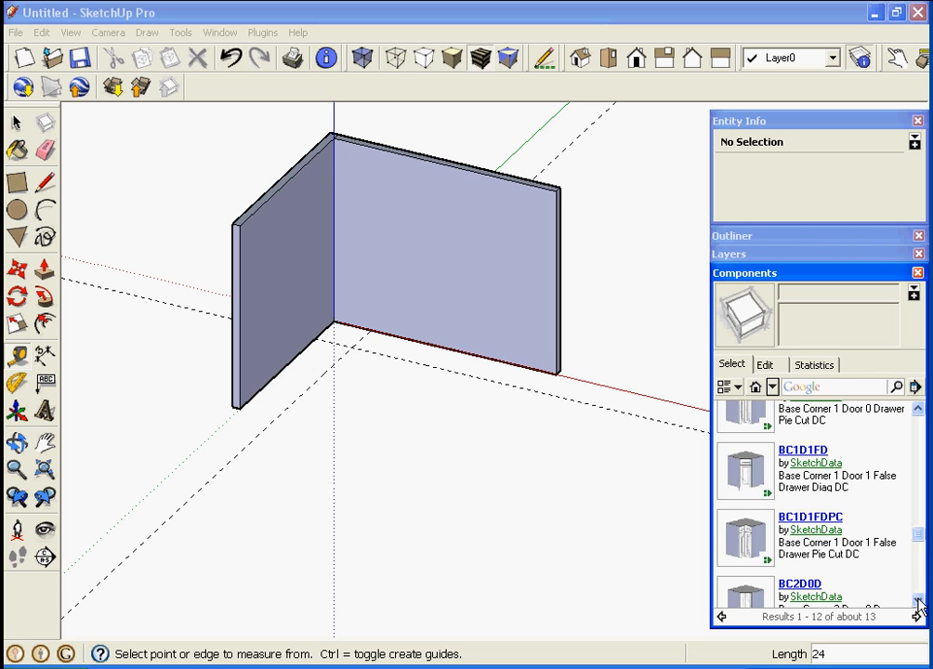
{"action": "mouse_move", "coordinate": [744, 472]}
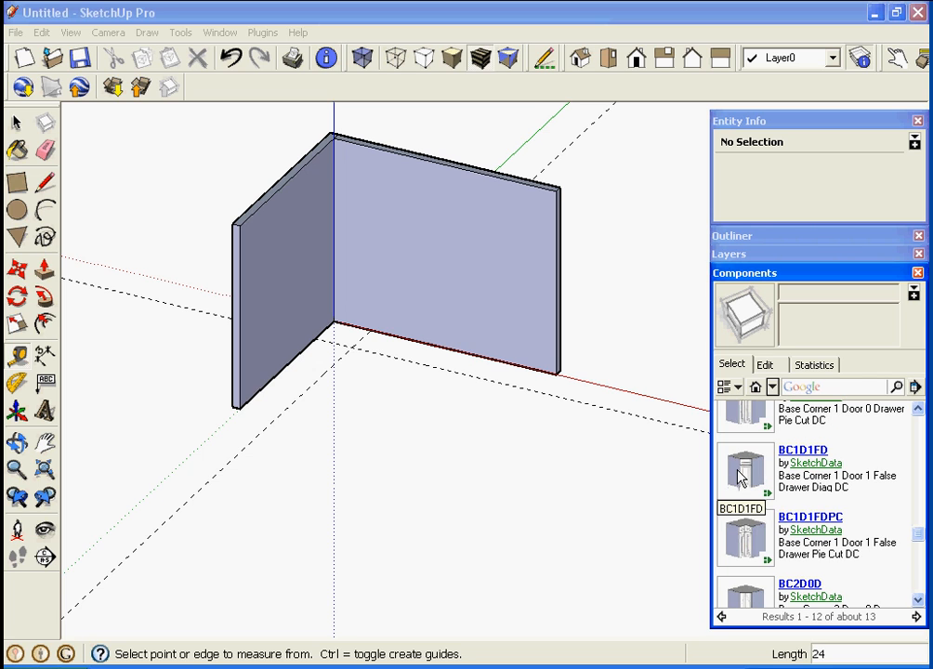
{"action": "left_click", "coordinate": [745, 472]}
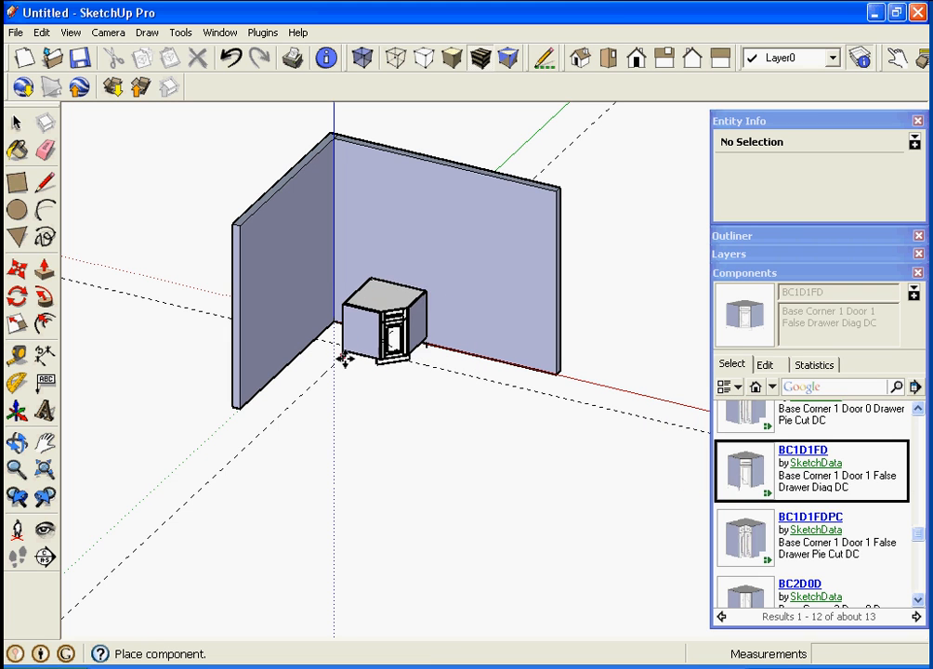
{"action": "left_click", "coordinate": [383, 331]}
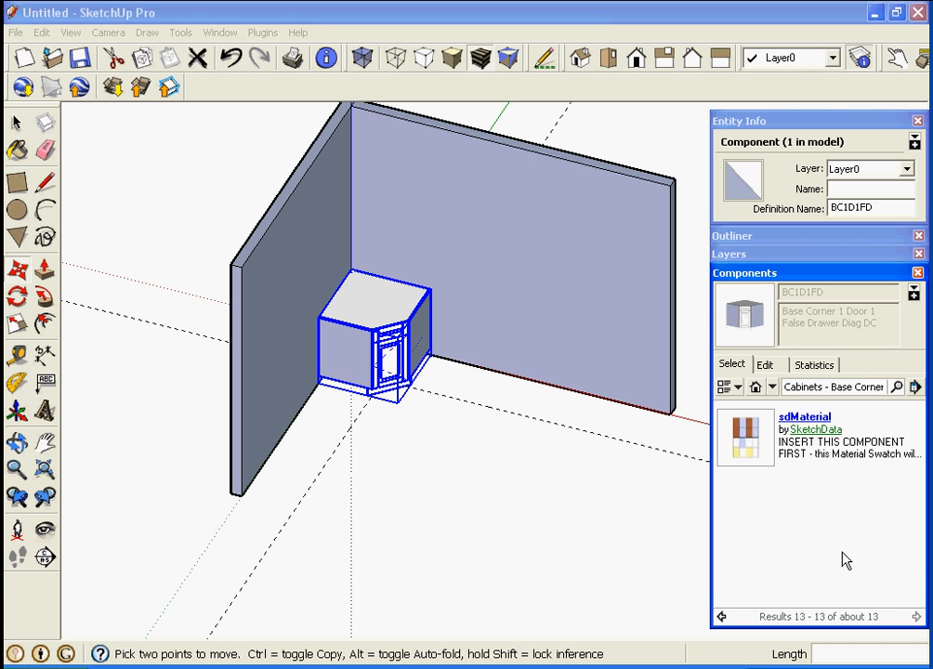
Insert the sdMaterial swatch so the corner cabinet's door and drawer fronts show the wood finish.
{"action": "left_click", "coordinate": [818, 437]}
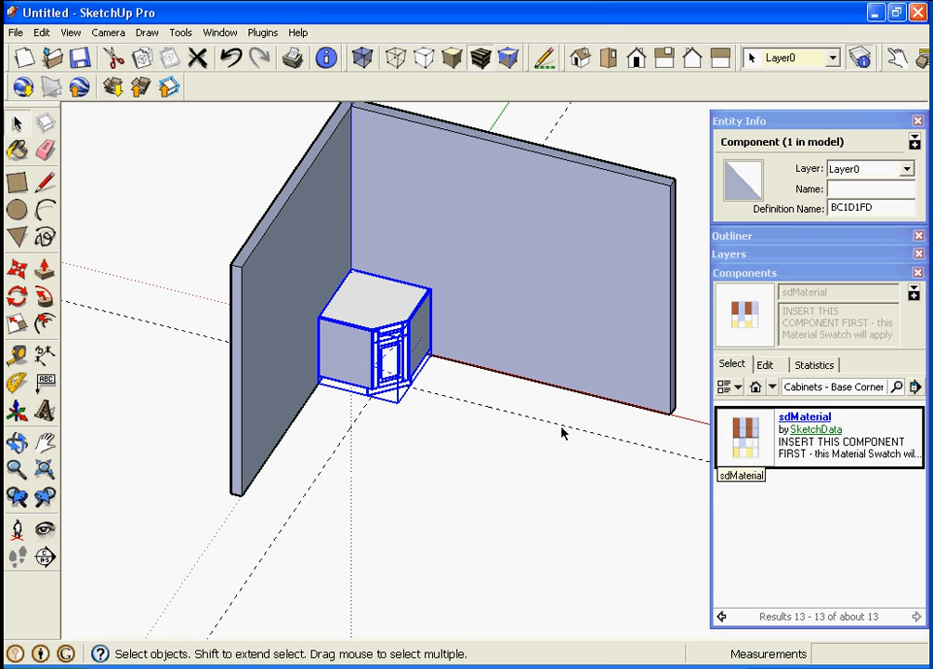
{"action": "right_click", "coordinate": [381, 363]}
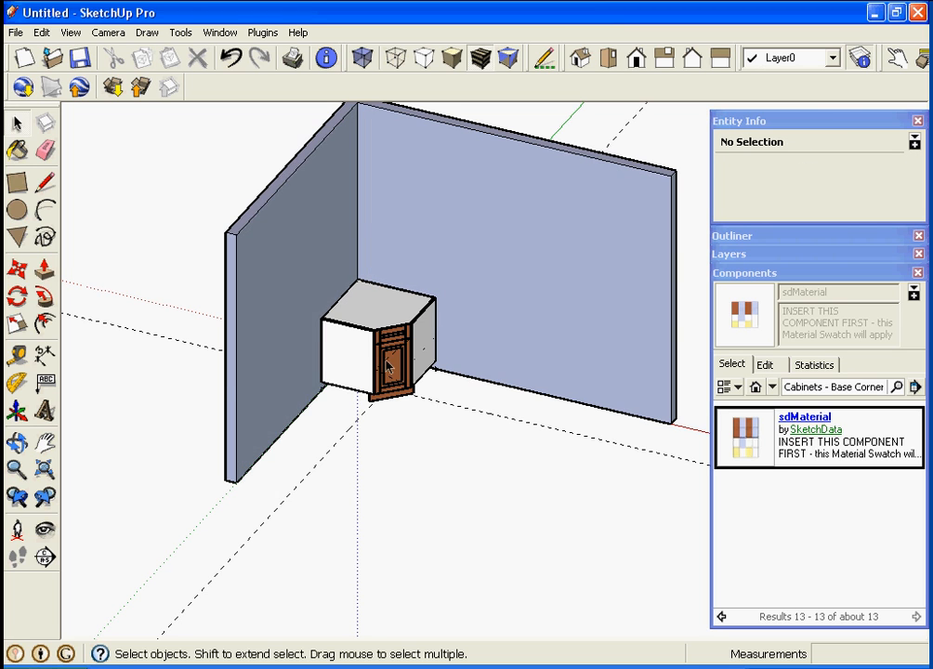
{"action": "left_click", "coordinate": [219, 33]}
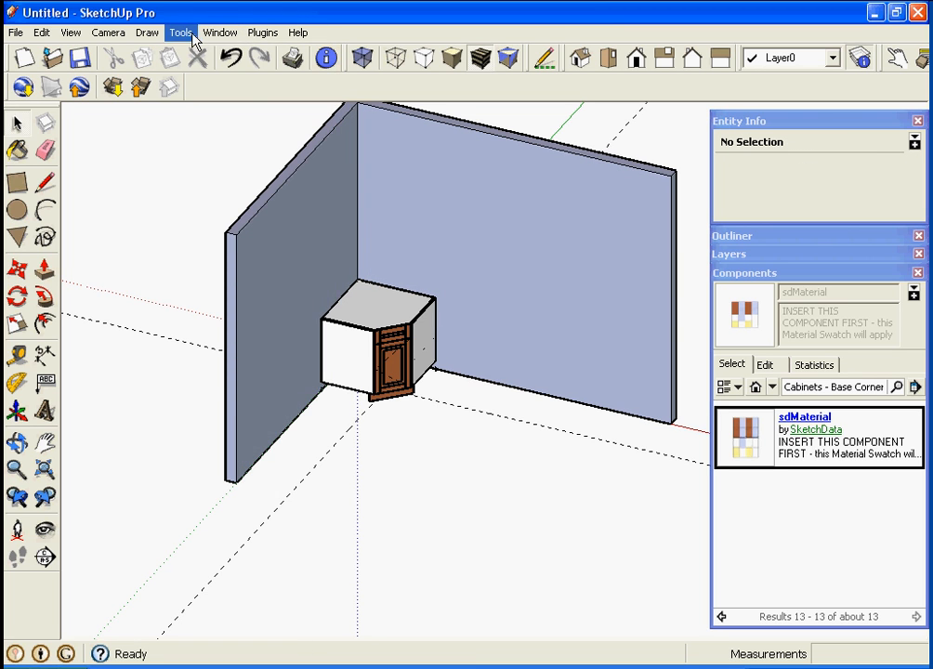
{"action": "mouse_move", "coordinate": [457, 353]}
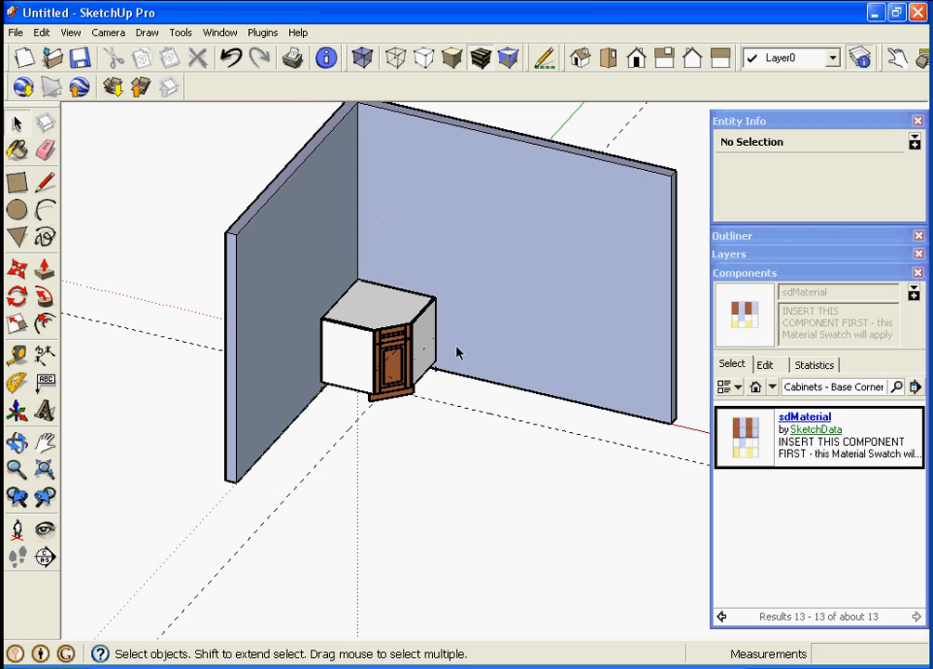
{"action": "mouse_move", "coordinate": [562, 461]}
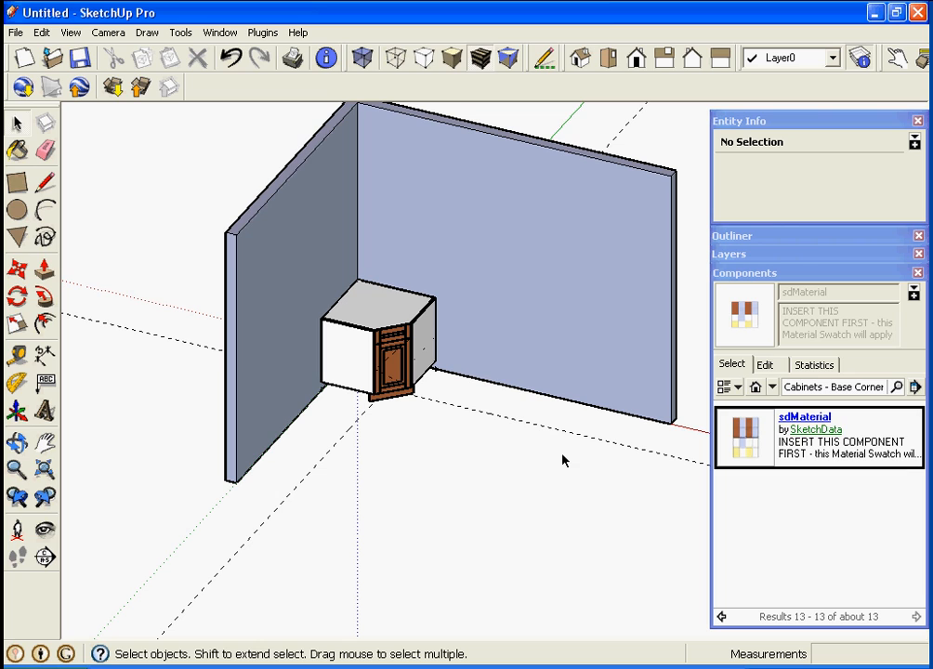
{"action": "mouse_move", "coordinate": [616, 481]}
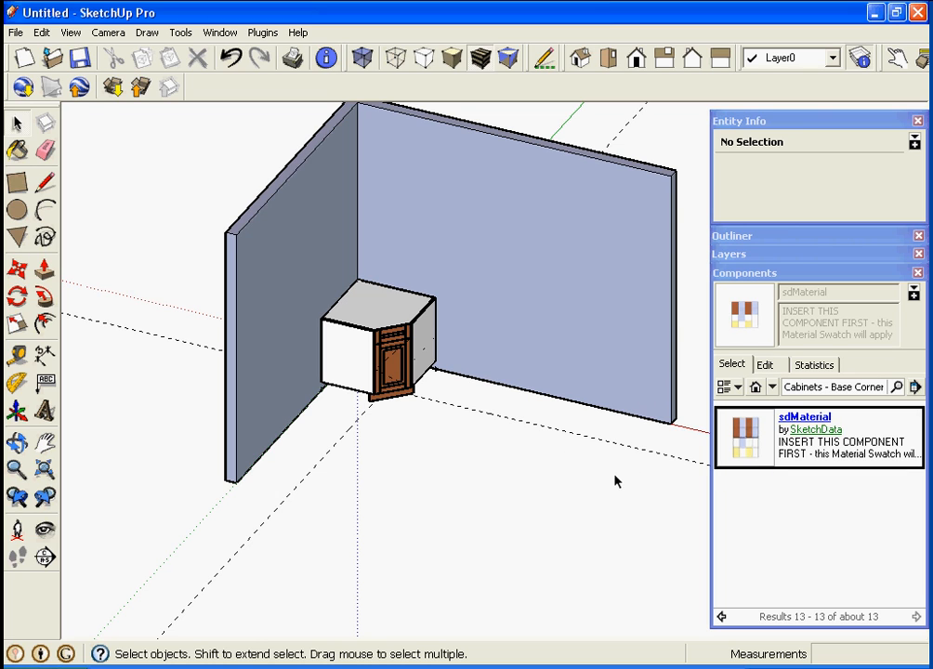
{"action": "left_click", "coordinate": [773, 387]}
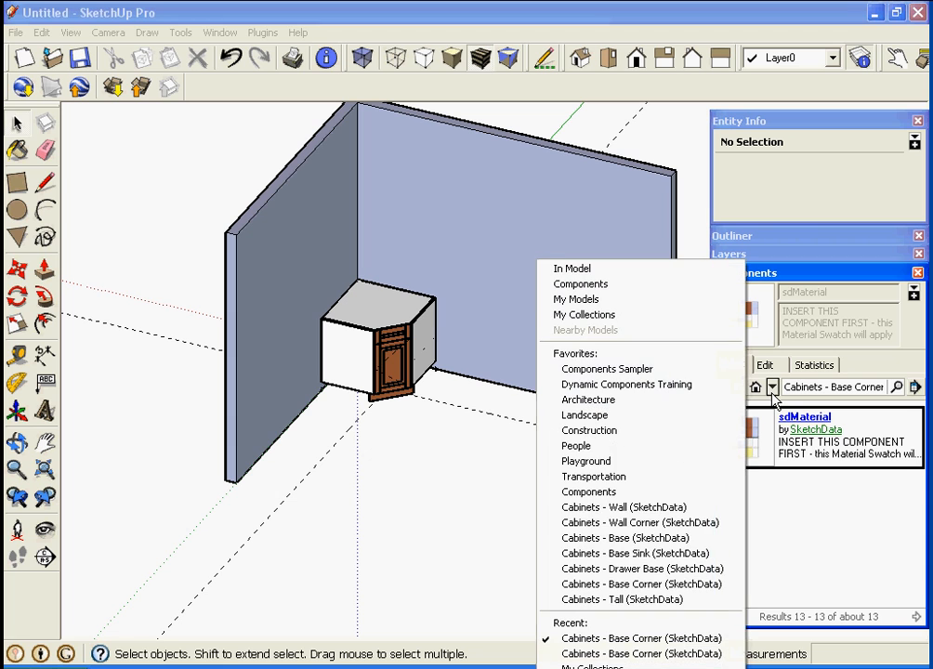
{"action": "mouse_move", "coordinate": [641, 539]}
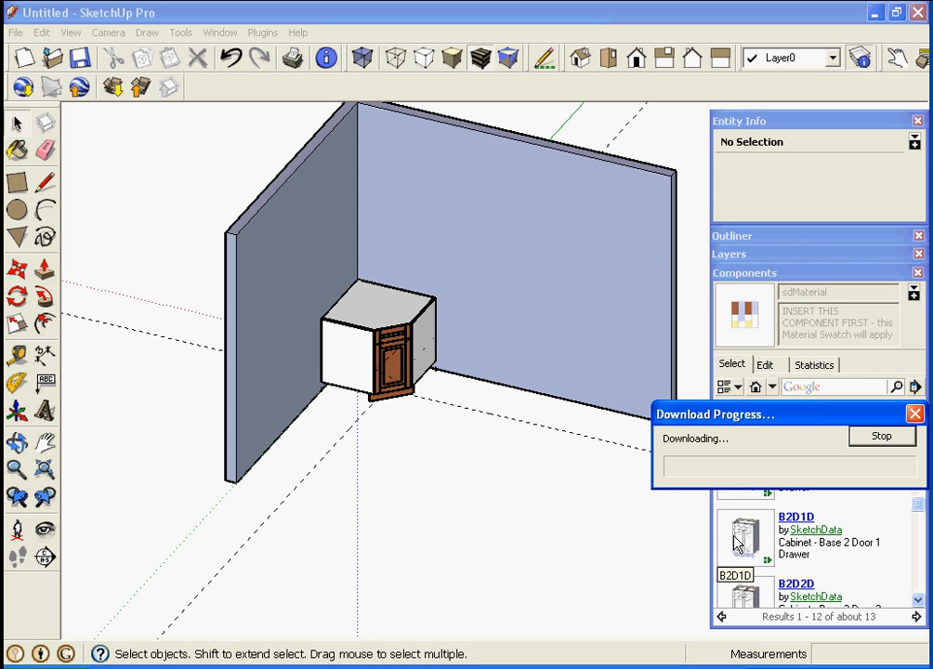
Place the B2D1D two-door, one-drawer cabinet beside the corner unit and redraw its wood fronts.
{"action": "left_click", "coordinate": [734, 542]}
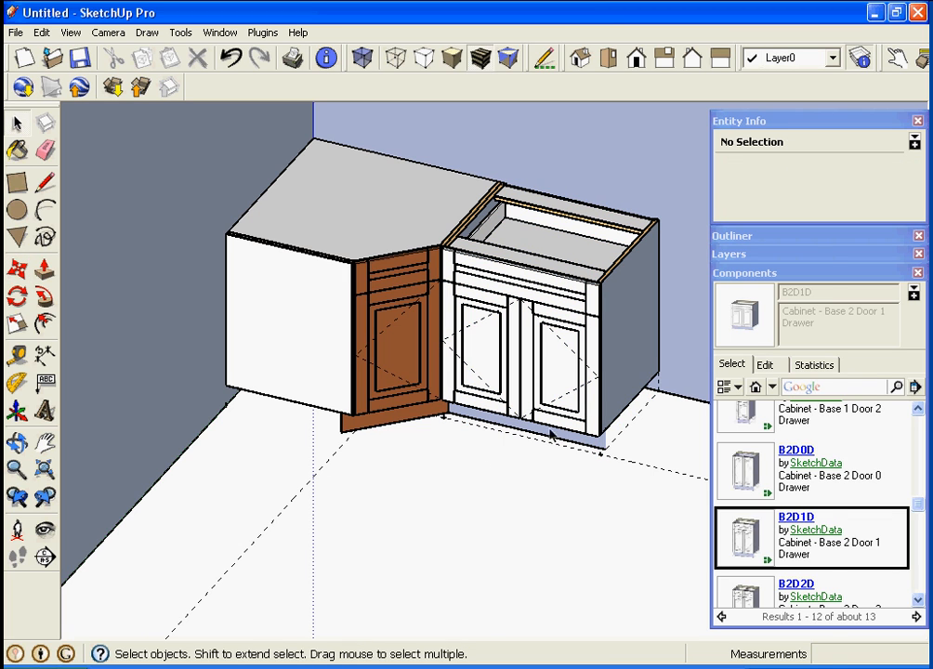
{"action": "right_click", "coordinate": [548, 334]}
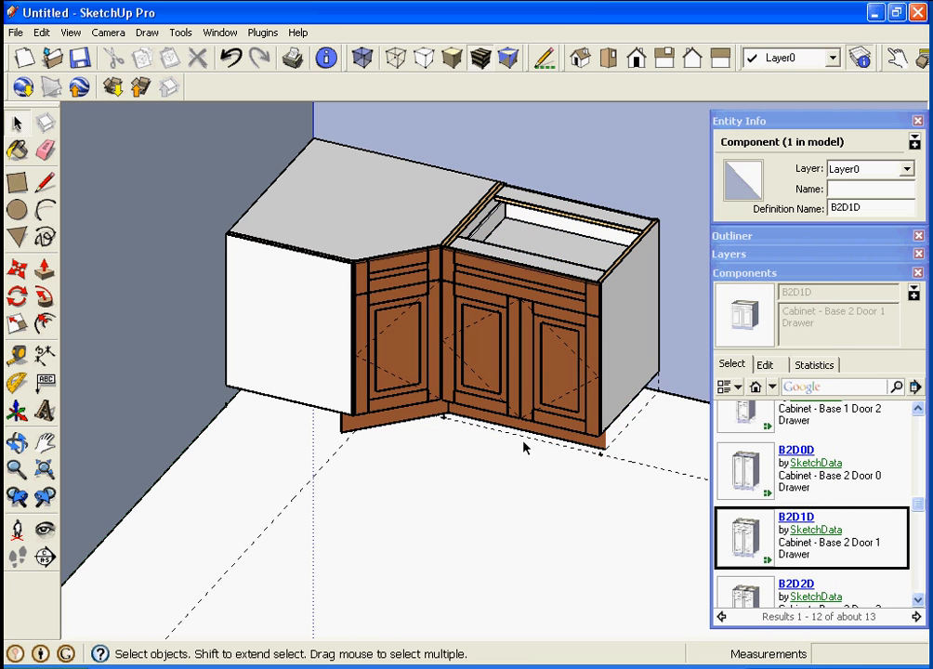
{"action": "left_click", "coordinate": [565, 491]}
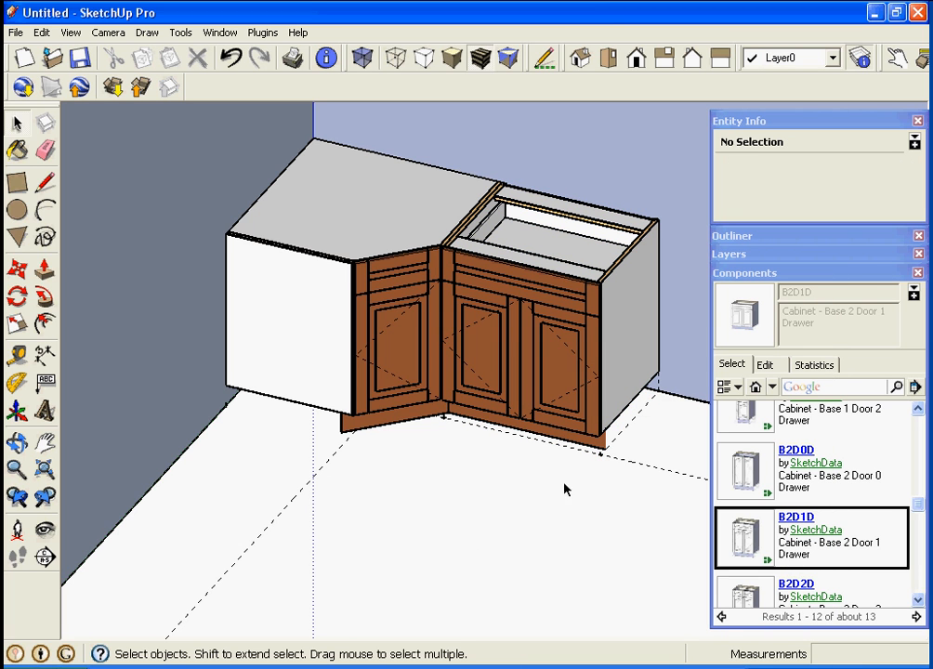
{"action": "left_click", "coordinate": [530, 326]}
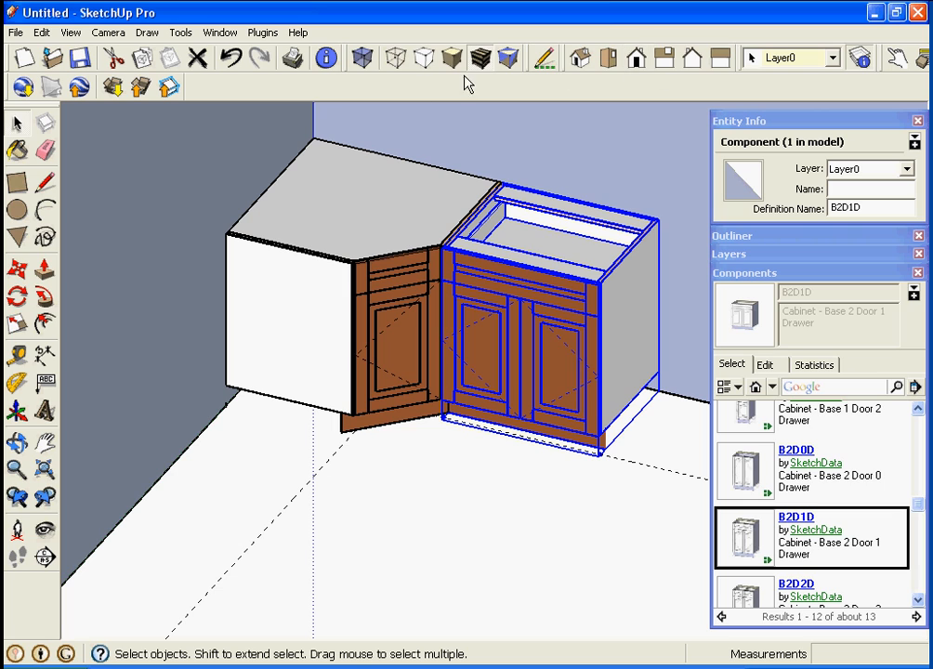
{"action": "mouse_move", "coordinate": [669, 127]}
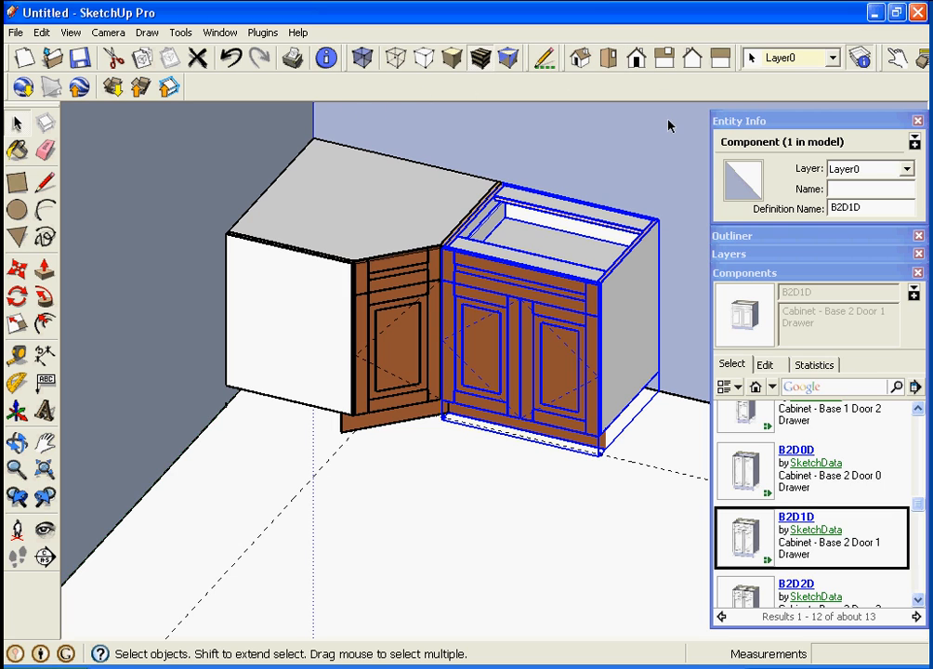
{"action": "mouse_move", "coordinate": [740, 67]}
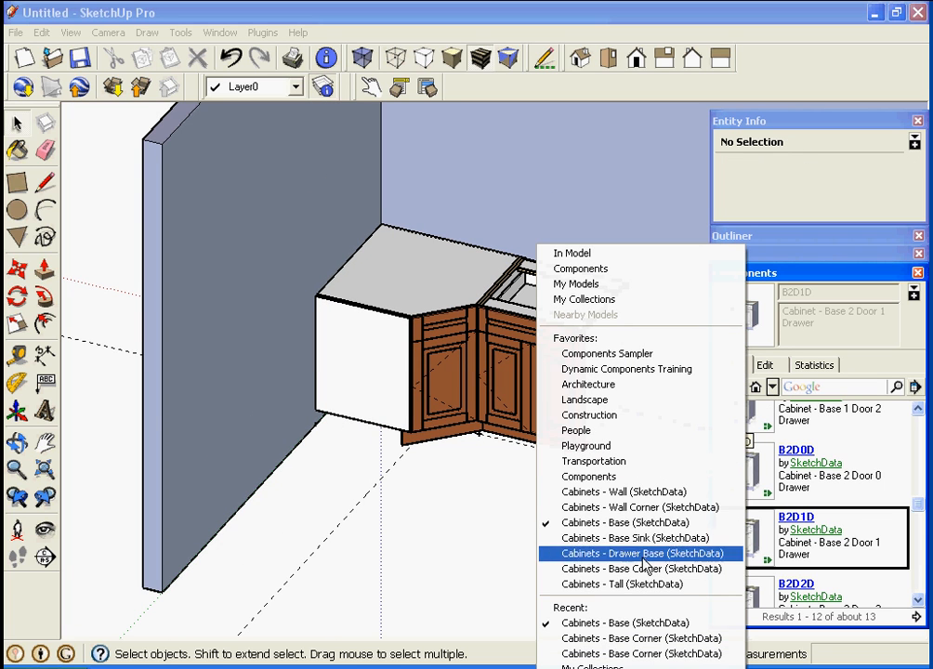
{"action": "mouse_move", "coordinate": [636, 539]}
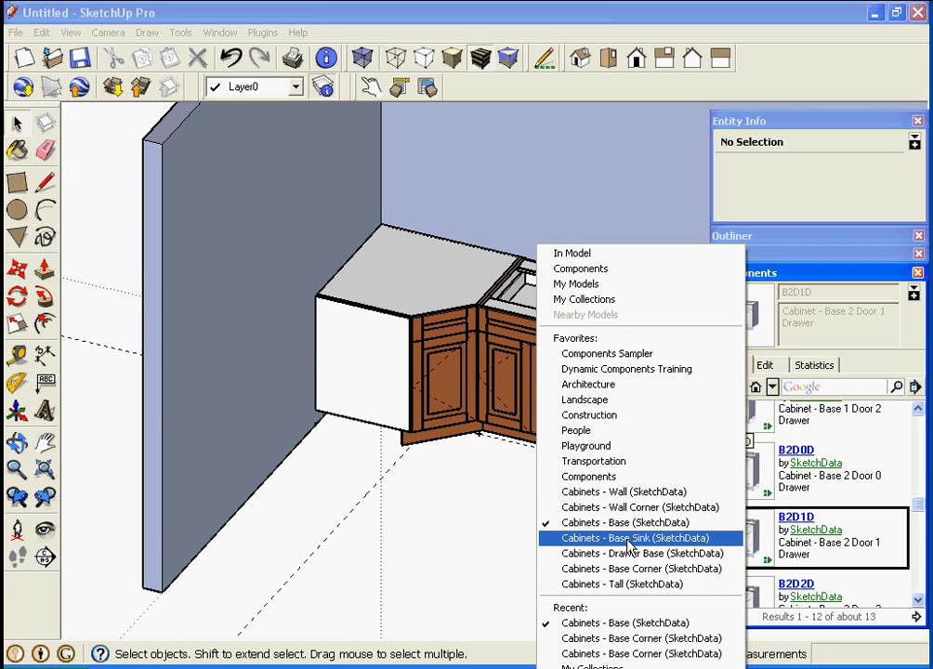
{"action": "mouse_move", "coordinate": [624, 584]}
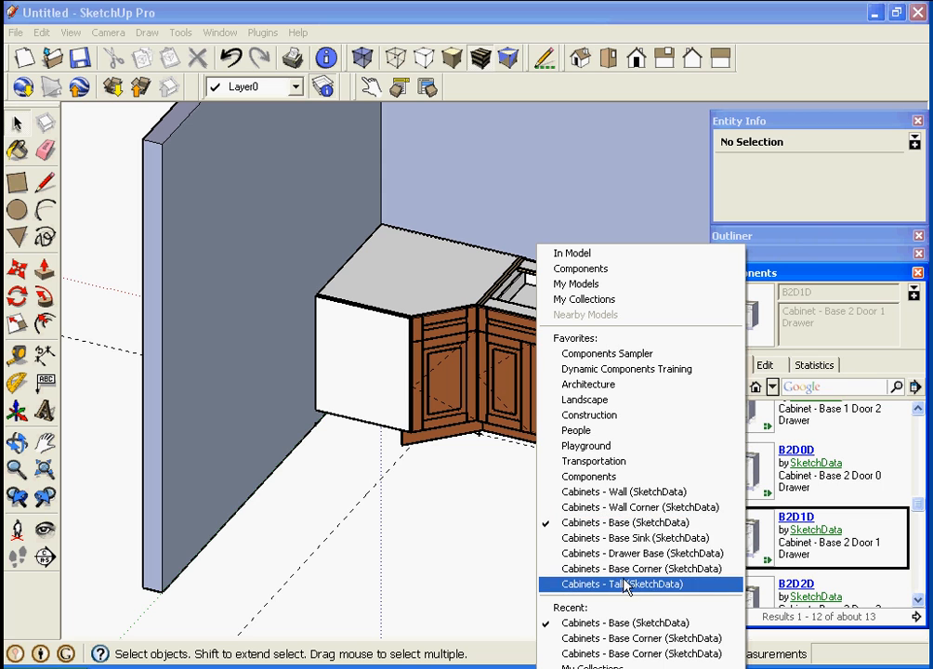
{"action": "mouse_move", "coordinate": [627, 554]}
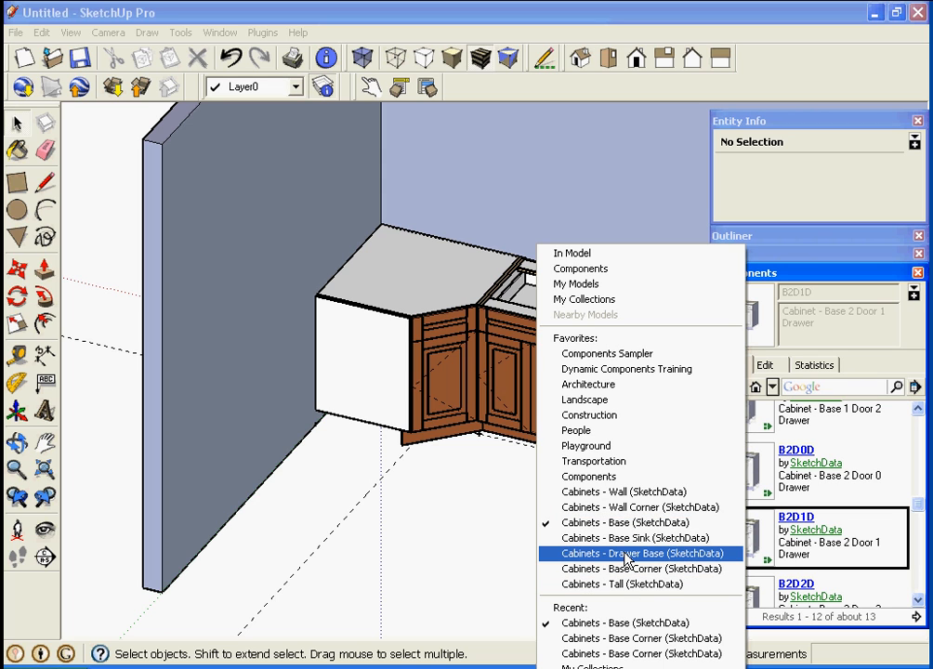
{"action": "mouse_move", "coordinate": [630, 584]}
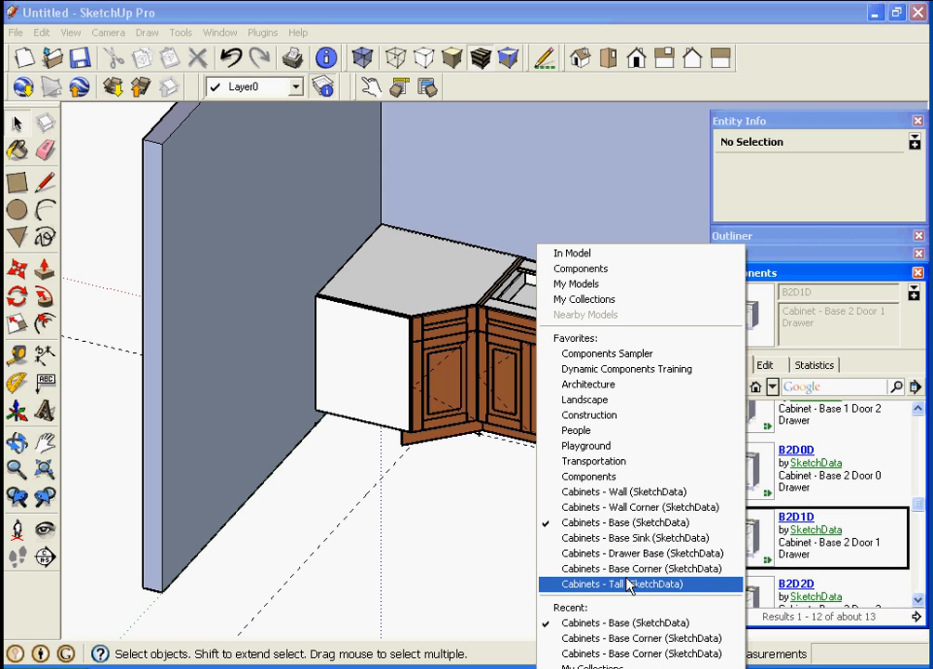
Place a DB4D_3 Drawer Base 2 Regular 2 Equal cabinet right of the corner cabinets.
{"action": "left_click", "coordinate": [626, 583]}
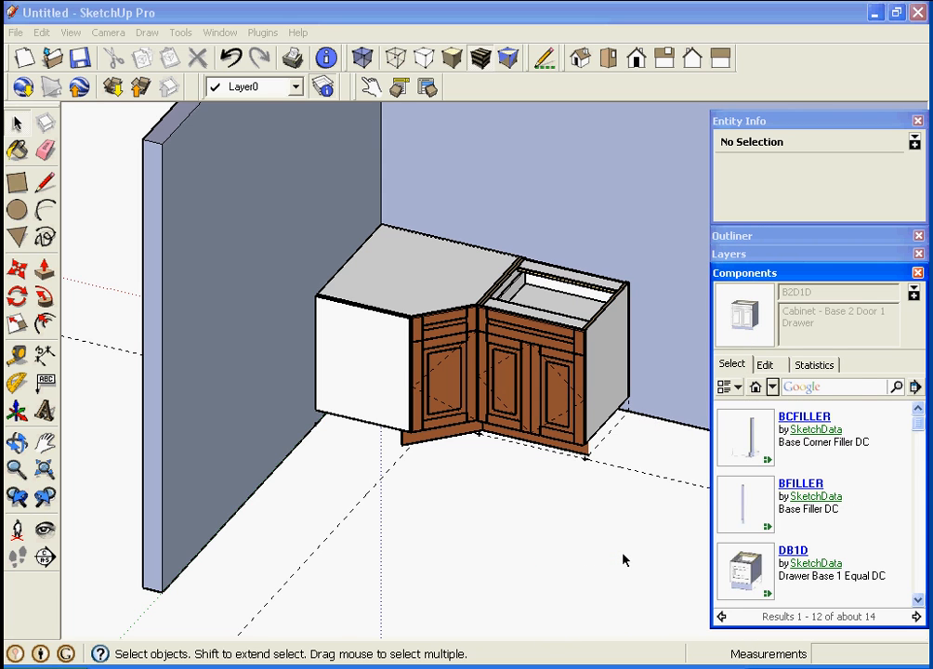
{"action": "scroll", "scroll_direction": "down", "scroll_amount": 3}
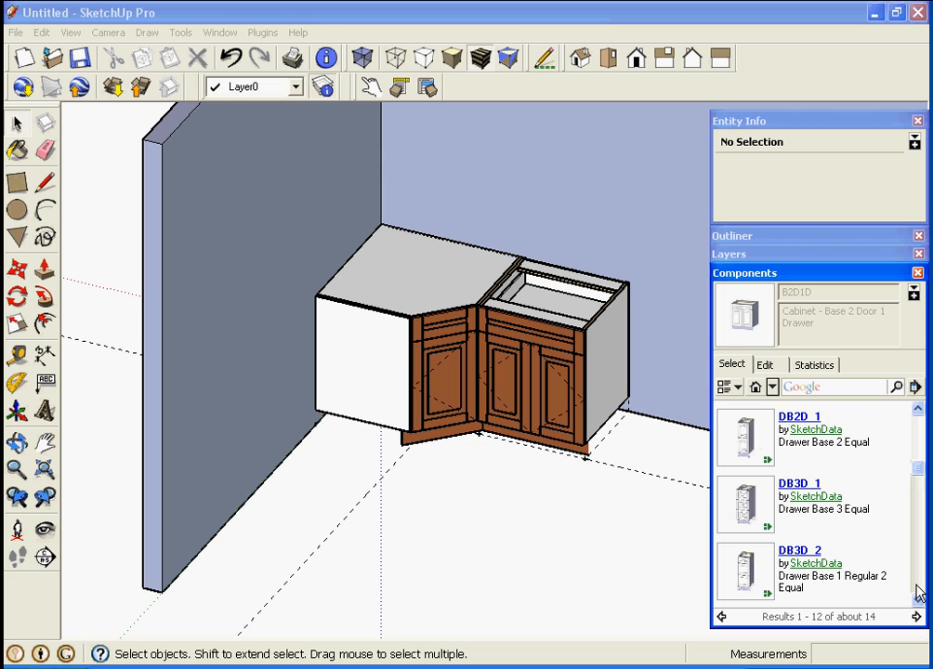
{"action": "scroll", "scroll_direction": "down", "scroll_amount": 3}
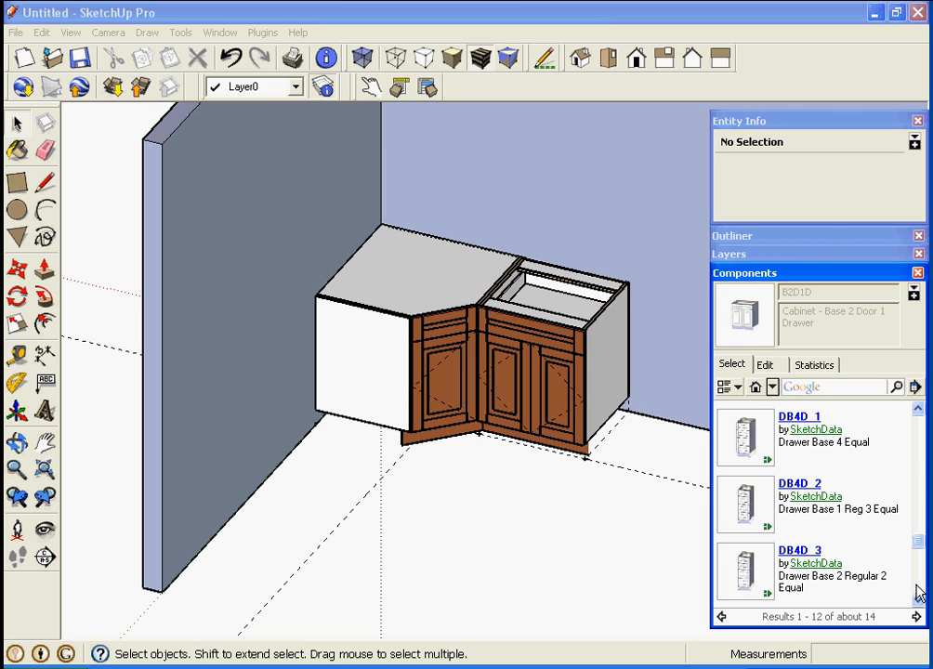
{"action": "scroll", "scroll_direction": "down", "scroll_amount": 3}
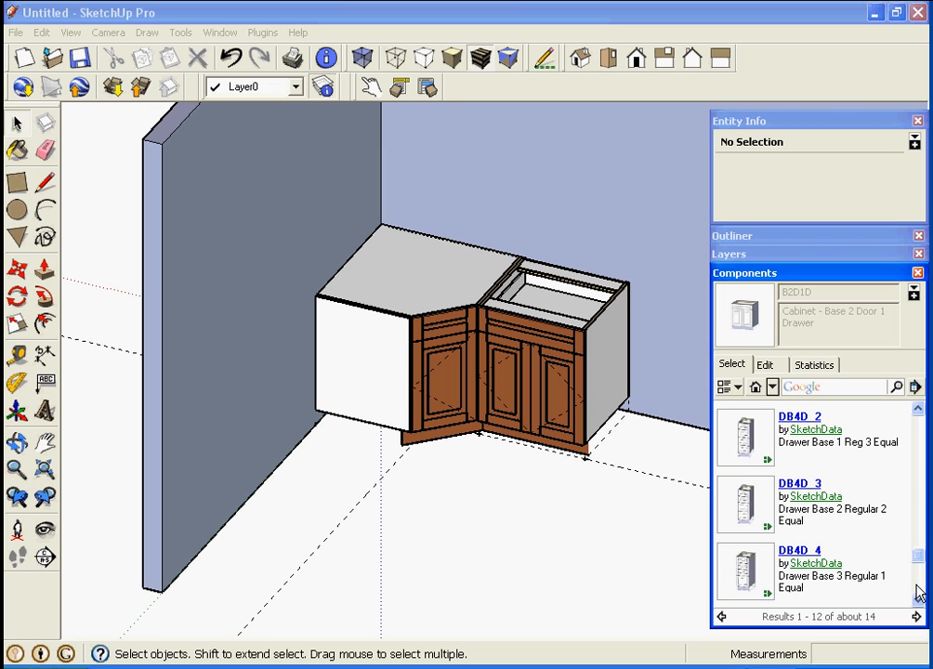
{"action": "left_click", "coordinate": [744, 511]}
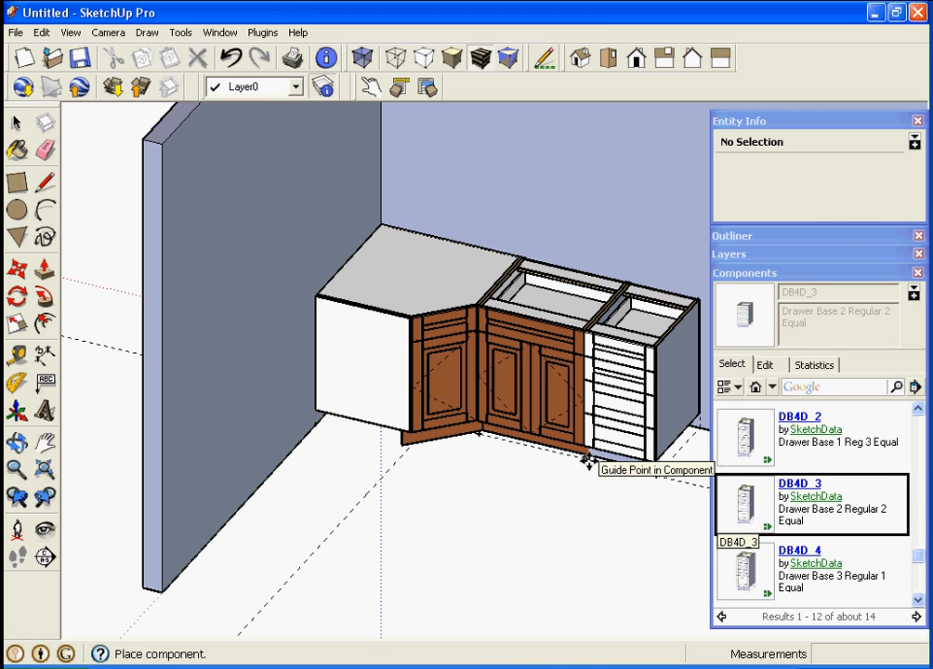
{"action": "left_click", "coordinate": [629, 443]}
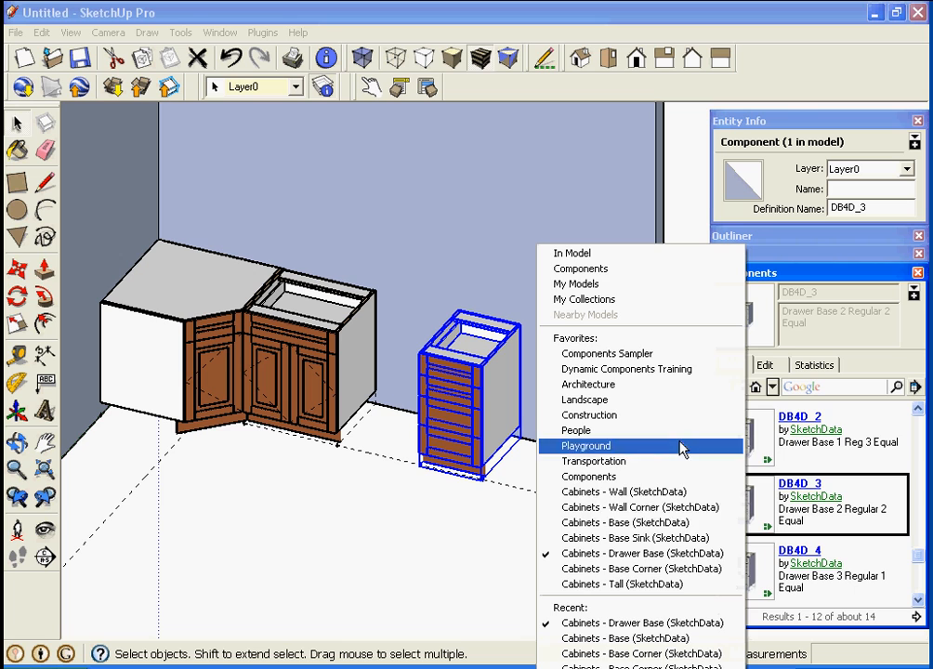
Place a B0D1D open one-drawer cabinet in the gap and stretch it along the red grip to fit.
{"action": "left_click", "coordinate": [588, 446]}
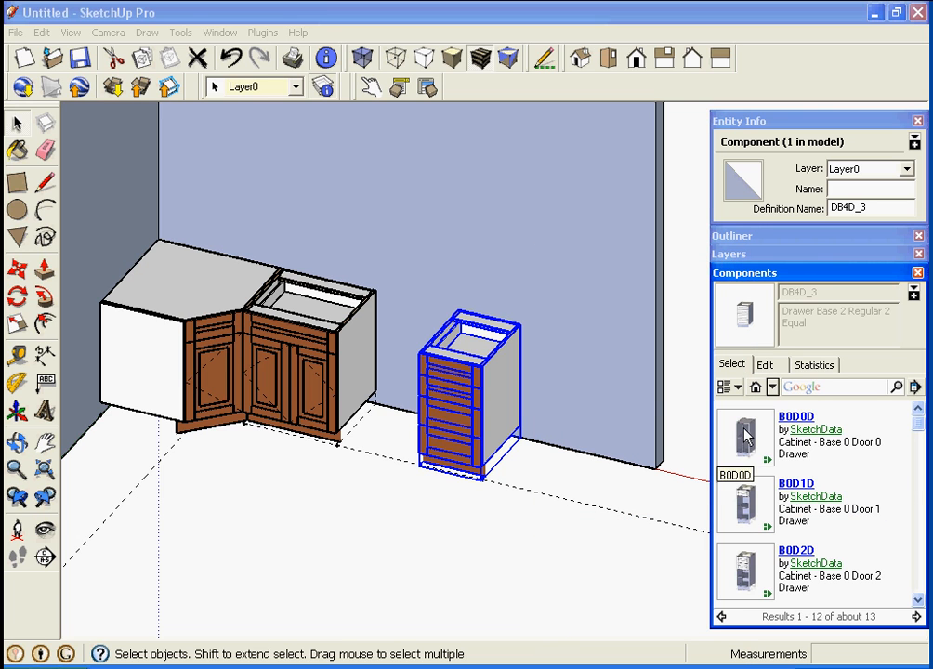
{"action": "left_click", "coordinate": [796, 435]}
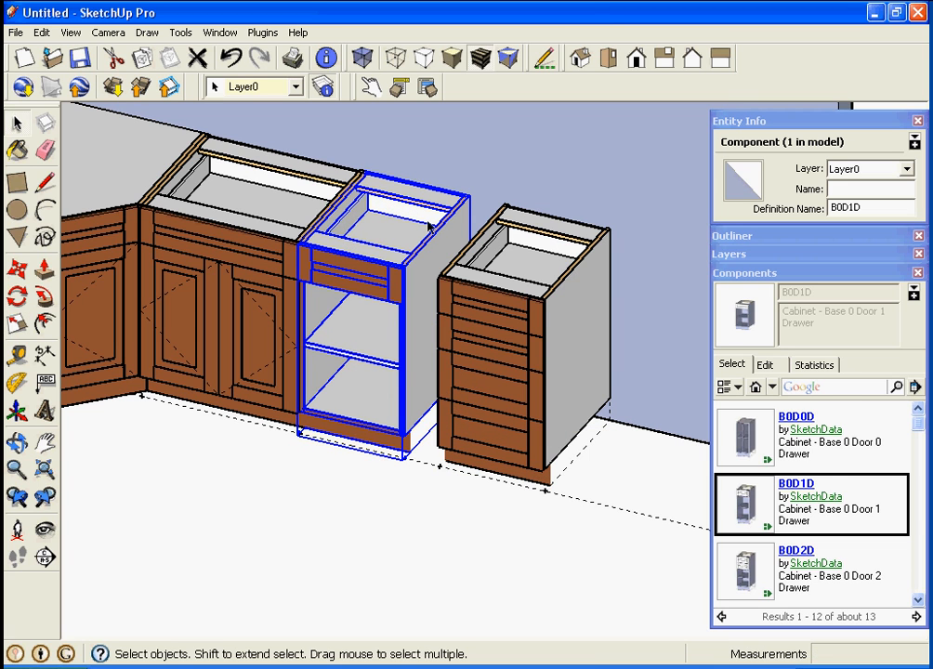
{"action": "mouse_move", "coordinate": [416, 331]}
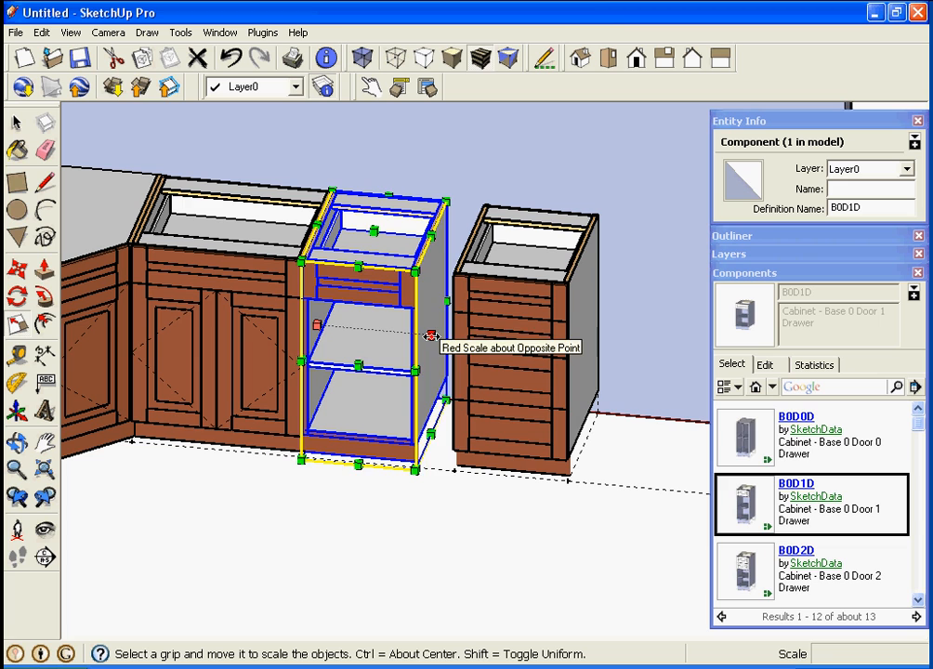
{"action": "left_click_drag", "start_coordinate": [447, 335], "coordinate": [475, 339]}
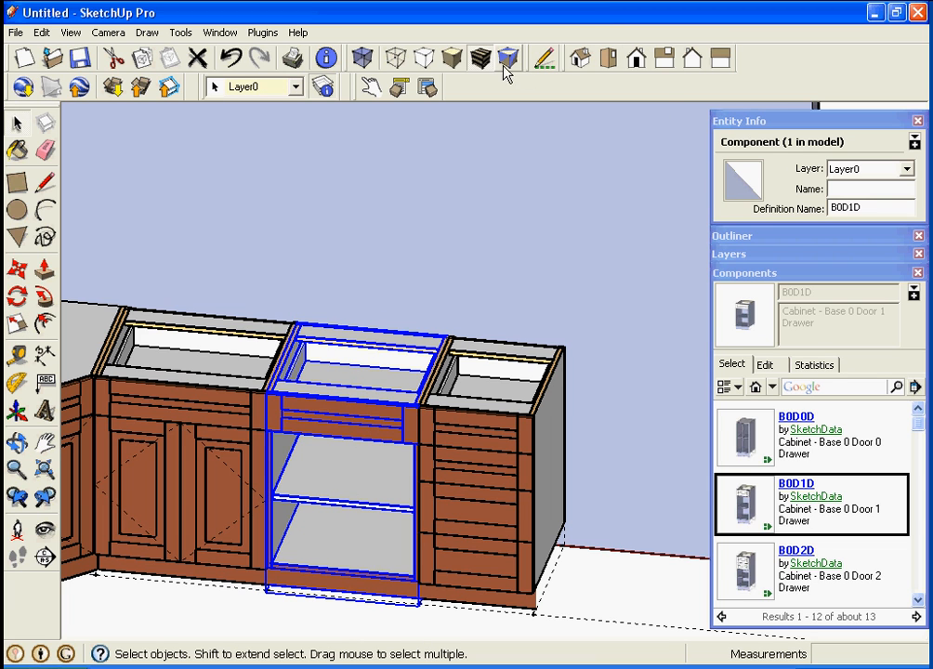
{"action": "left_click", "coordinate": [427, 87]}
{"action": "type", "text": "21"}
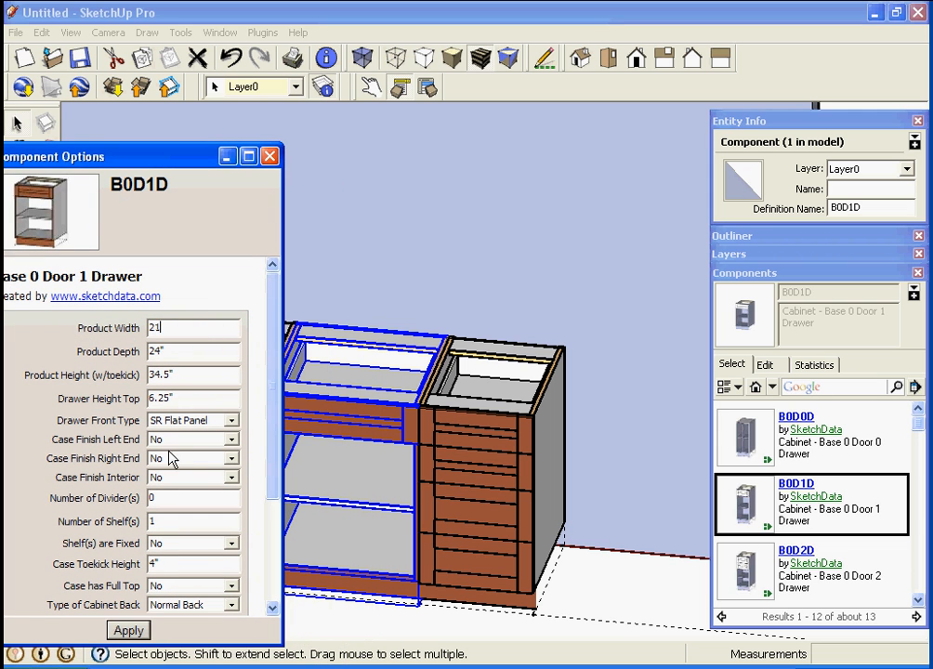
Set the open cabinet's Product Width to 24" and Case Finish Interior to Yes, then apply.
{"action": "left_click", "coordinate": [127, 631]}
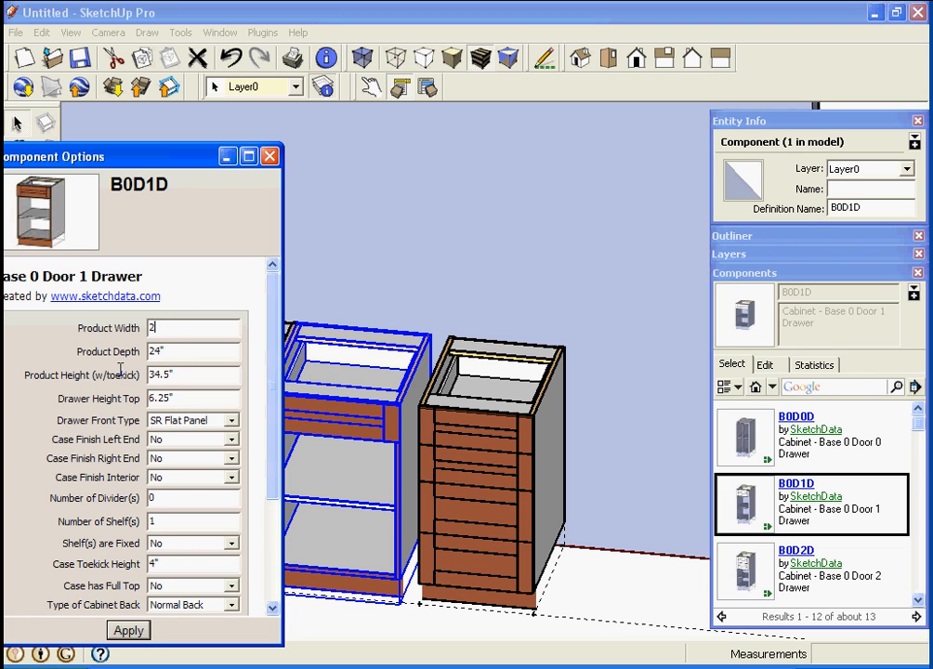
{"action": "left_click", "coordinate": [126, 631]}
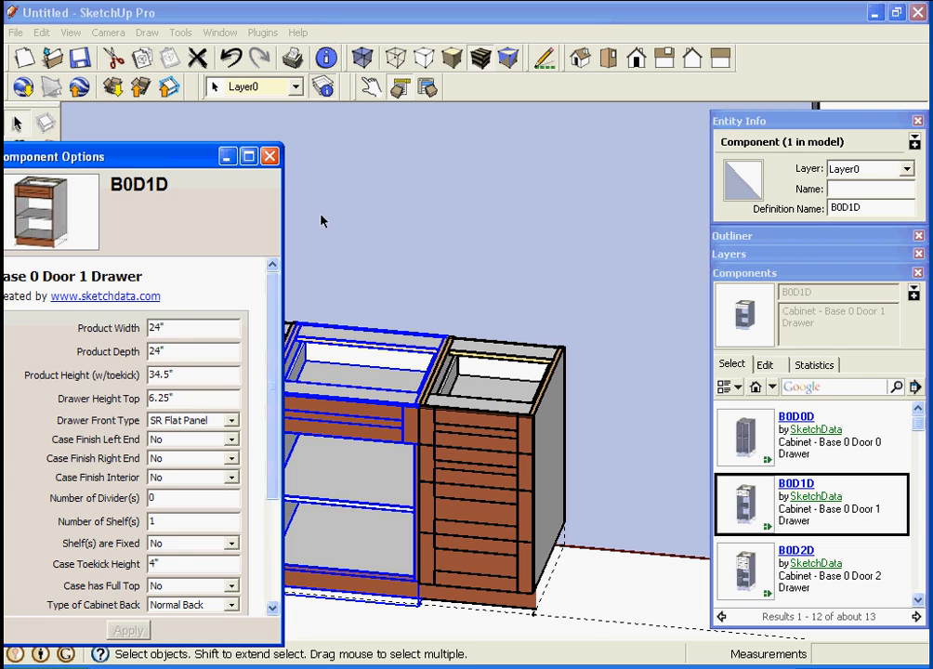
{"action": "mouse_move", "coordinate": [231, 491]}
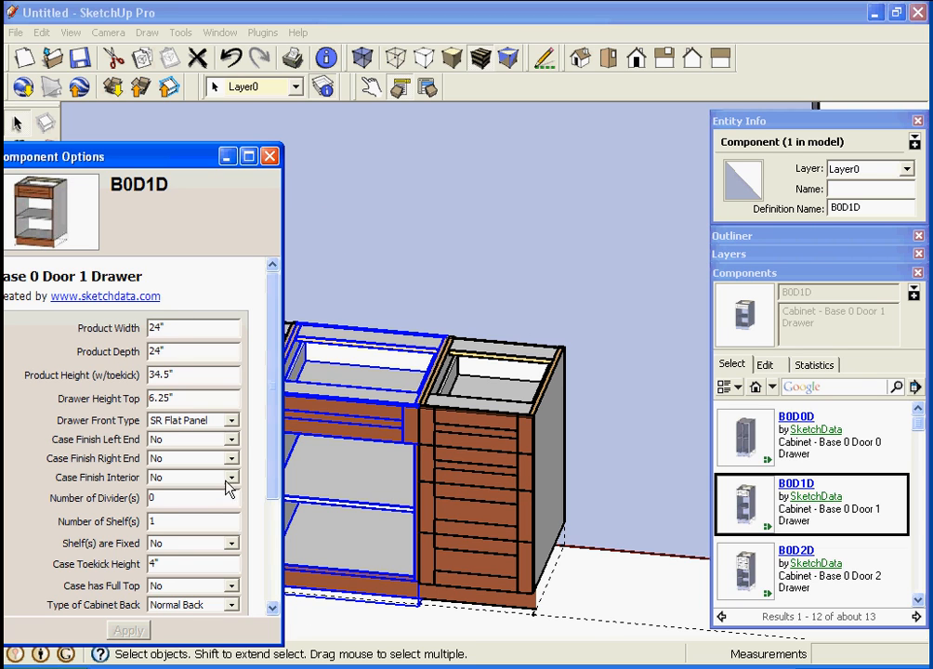
{"action": "left_click", "coordinate": [231, 476]}
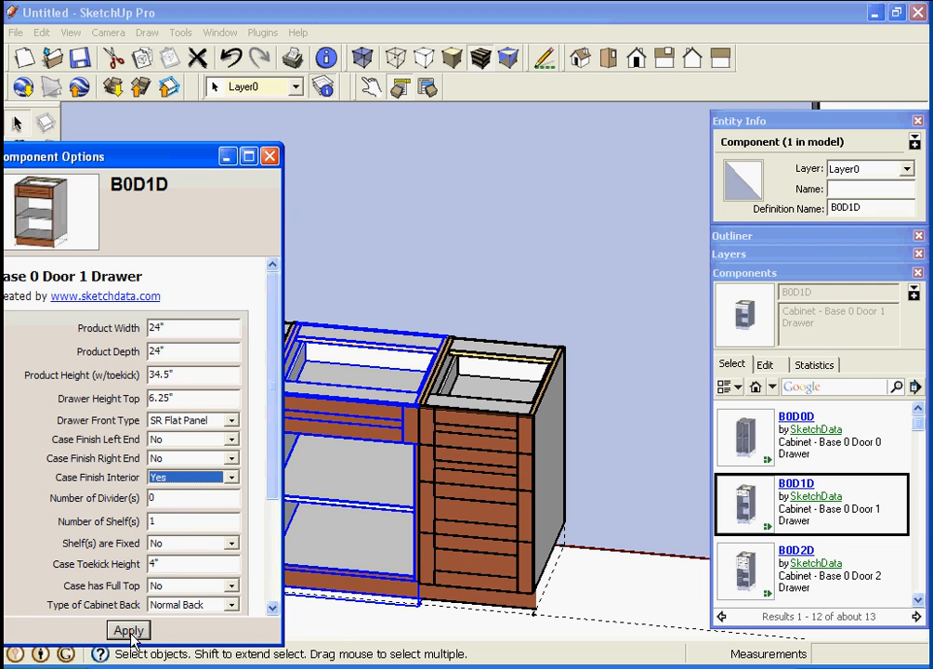
{"action": "left_click", "coordinate": [126, 631]}
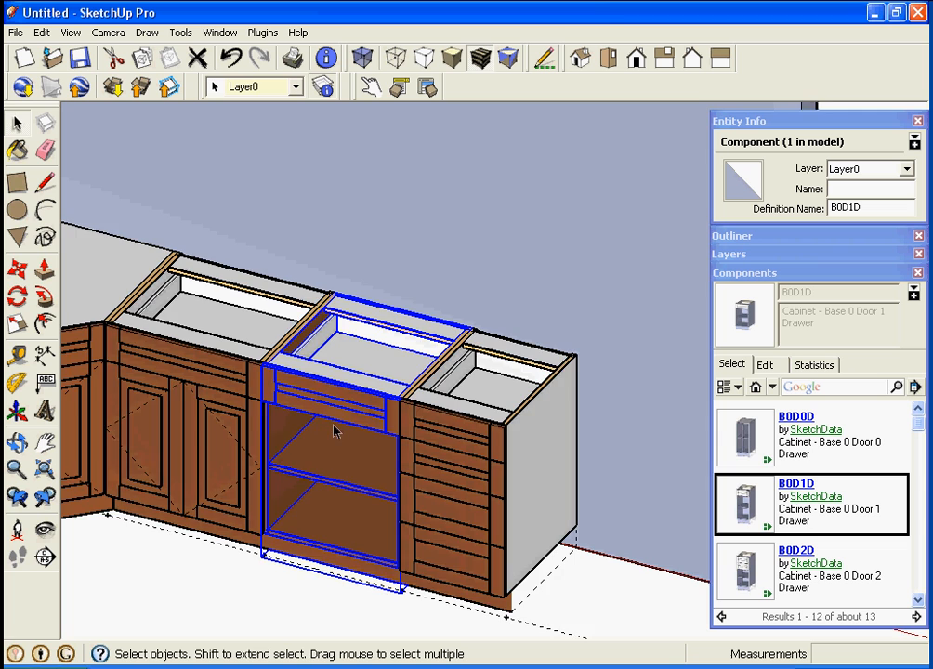
{"action": "left_click_drag", "start_coordinate": [334, 428], "coordinate": [424, 391]}
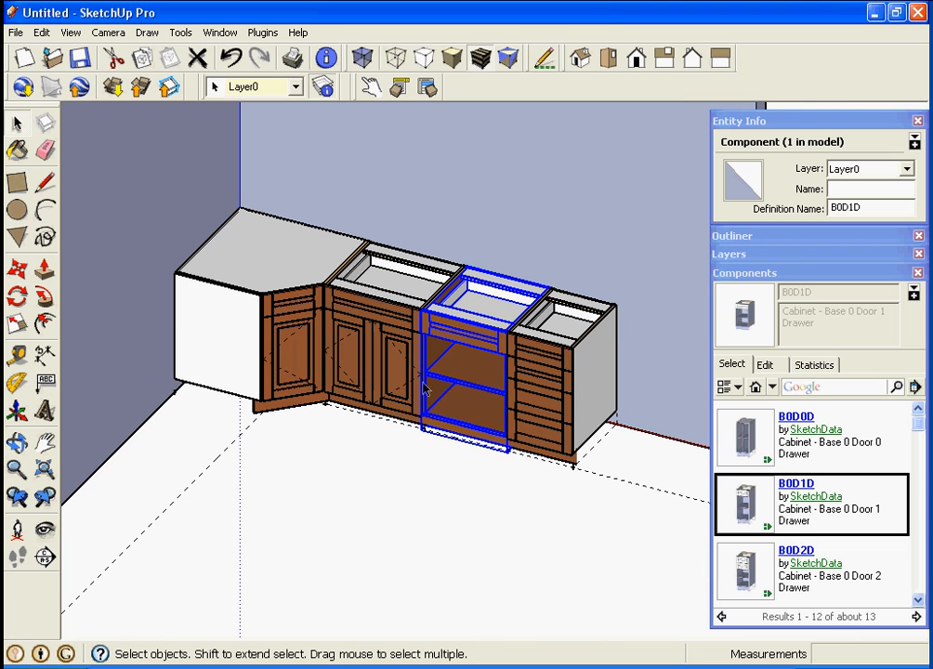
{"action": "mouse_move", "coordinate": [484, 392]}
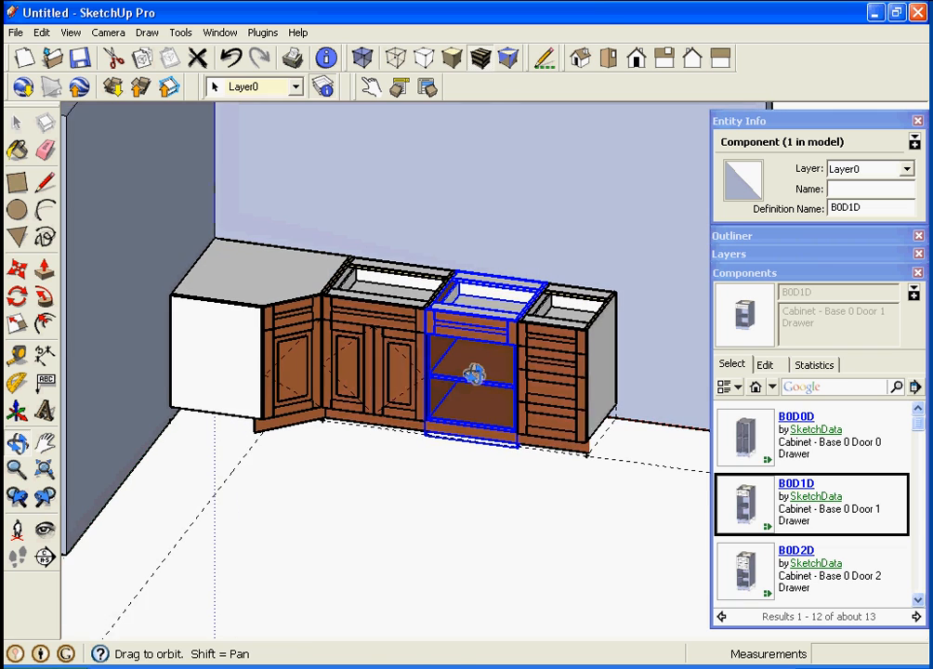
{"action": "left_click", "coordinate": [394, 458]}
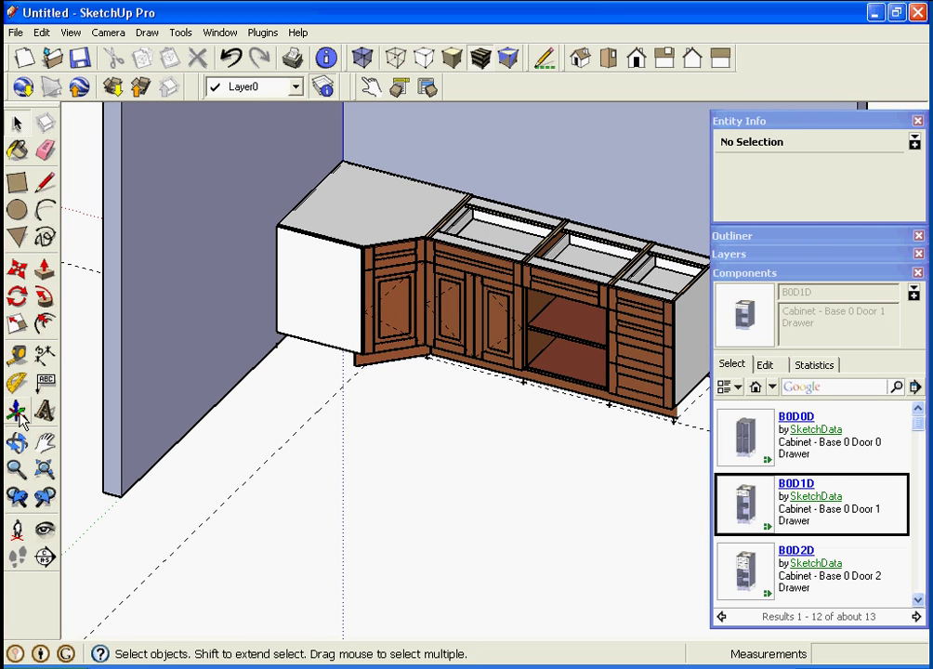
Re-anchor the axes at the wall corner and place a B1D0D single-door cabinet at the second wall's far end.
{"action": "left_click", "coordinate": [17, 413]}
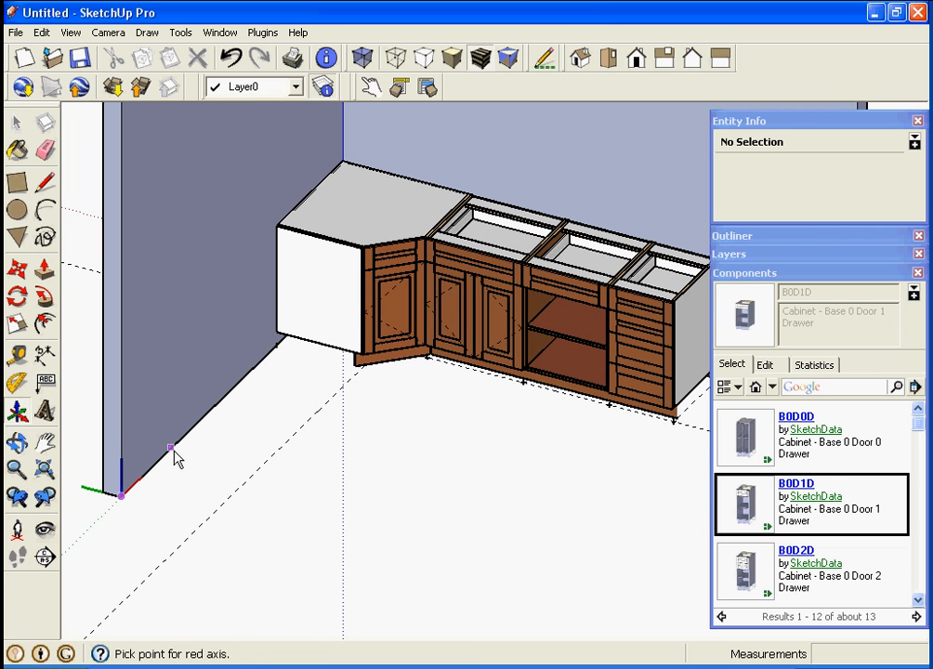
{"action": "left_click", "coordinate": [15, 122]}
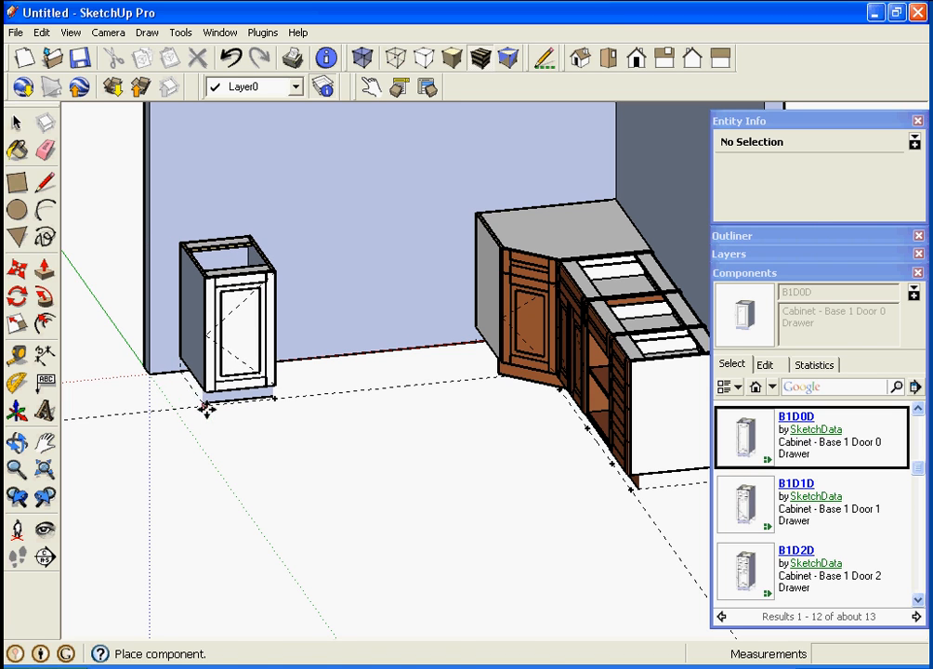
{"action": "left_click", "coordinate": [223, 316]}
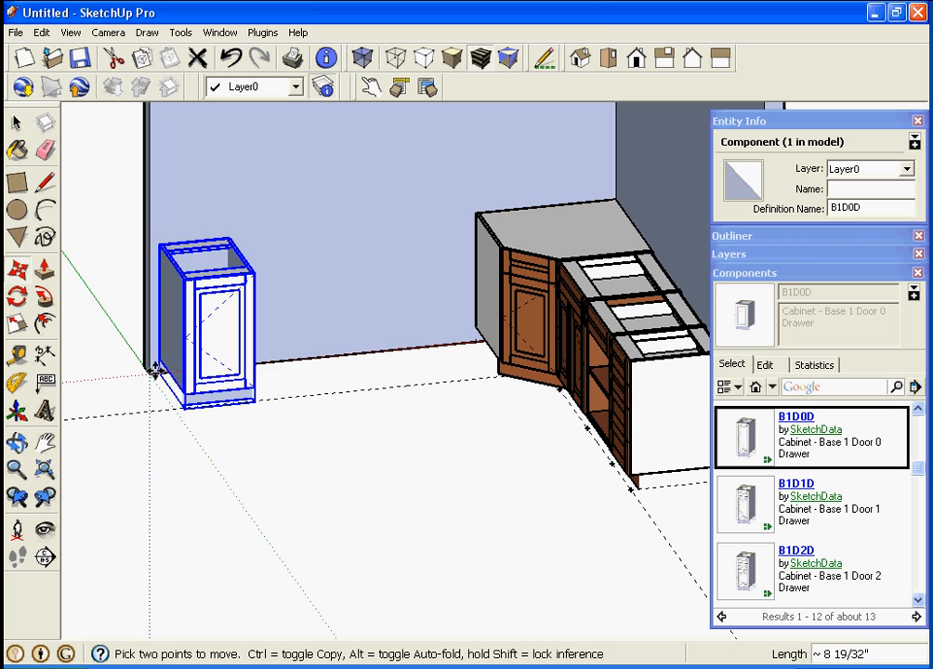
{"action": "mouse_move", "coordinate": [153, 375]}
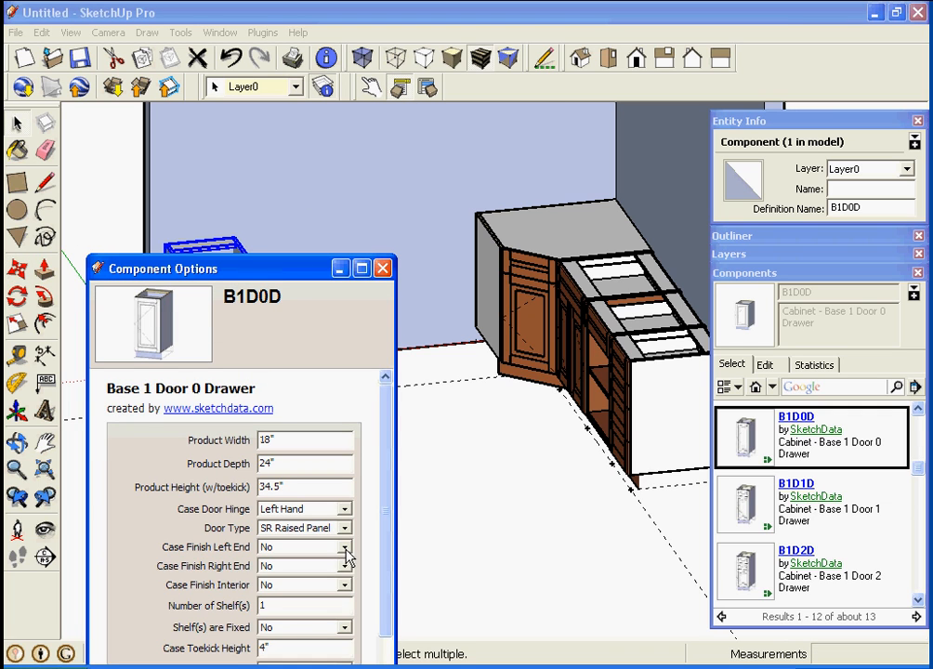
Set Case Finish Left End to Yes on the B1D0D cabinet and apply it.
{"action": "left_click", "coordinate": [344, 546]}
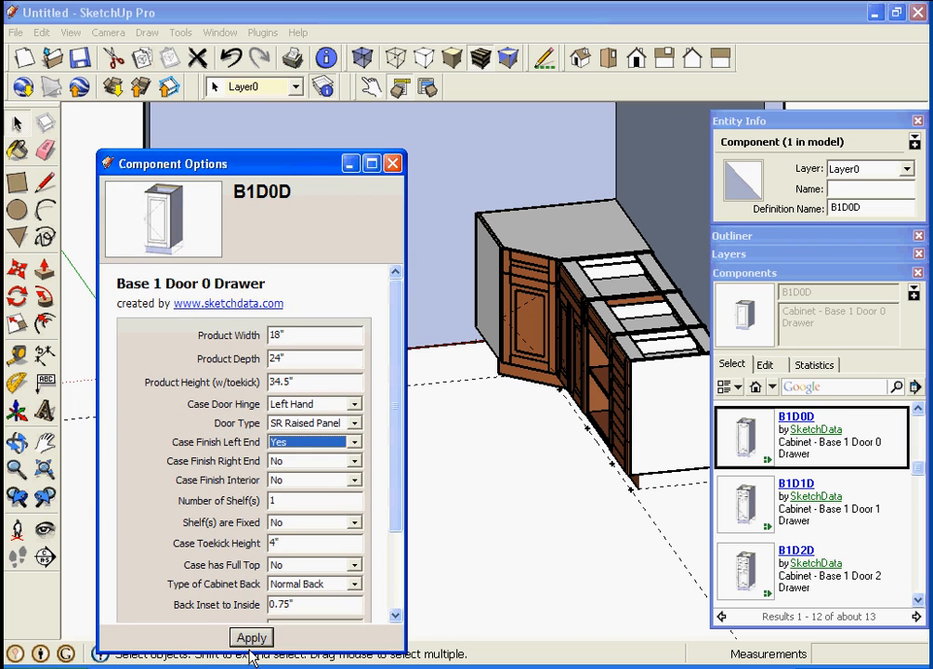
{"action": "left_click", "coordinate": [249, 638]}
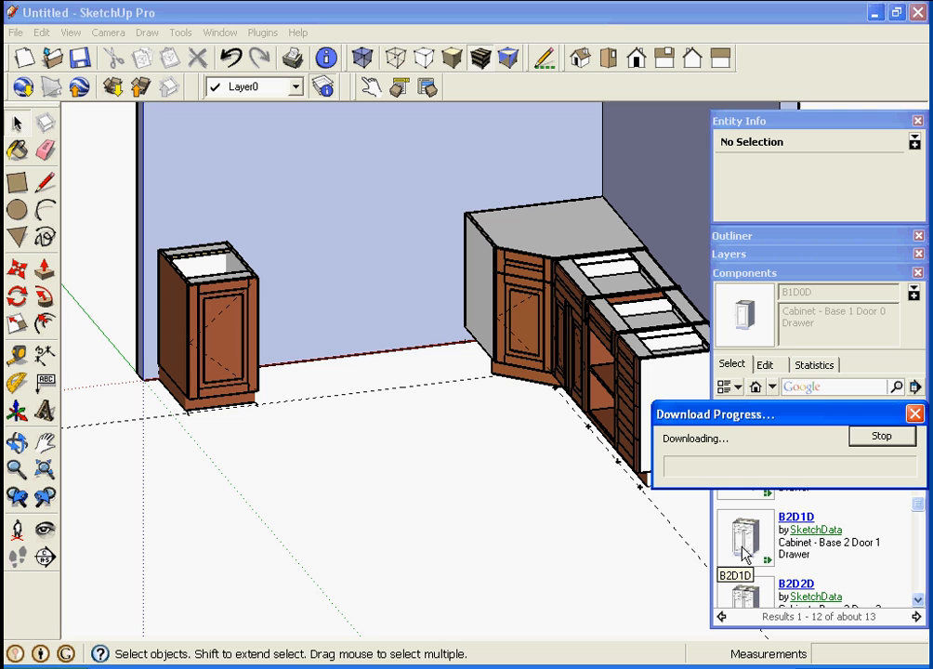
Place a B2D1D two-door, one-drawer cabinet beside the end cabinet and apply its wood-front settings.
{"action": "left_click", "coordinate": [744, 539]}
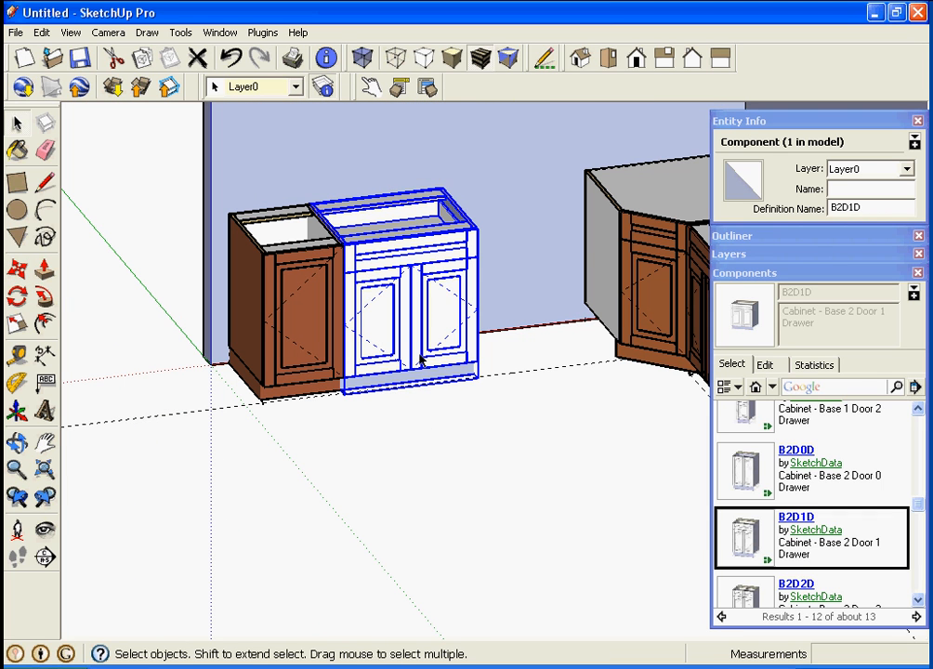
{"action": "left_click", "coordinate": [394, 427]}
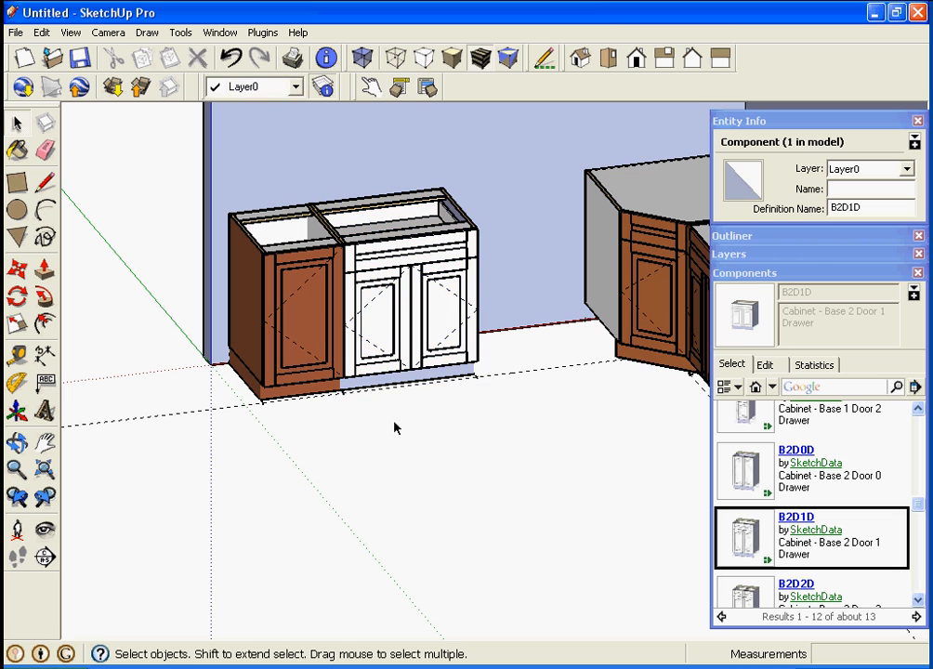
{"action": "right_click", "coordinate": [391, 279]}
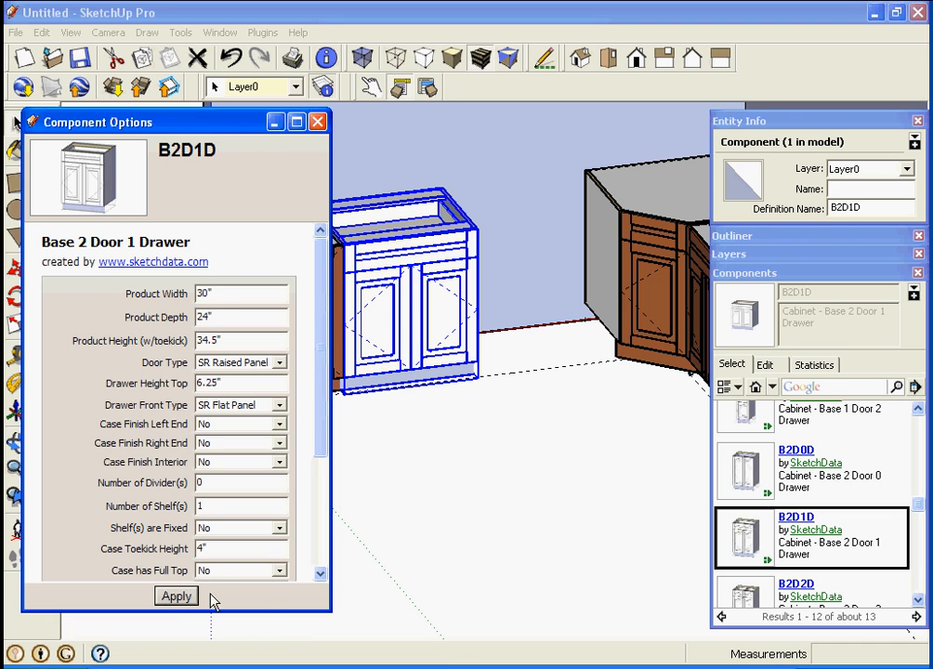
{"action": "left_click", "coordinate": [175, 595]}
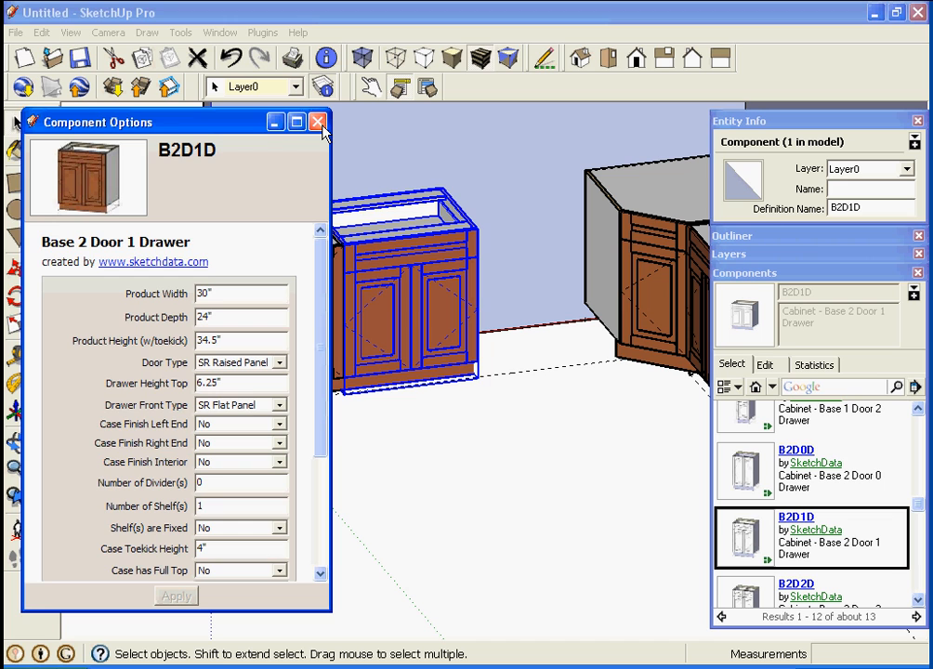
{"action": "left_click", "coordinate": [318, 123]}
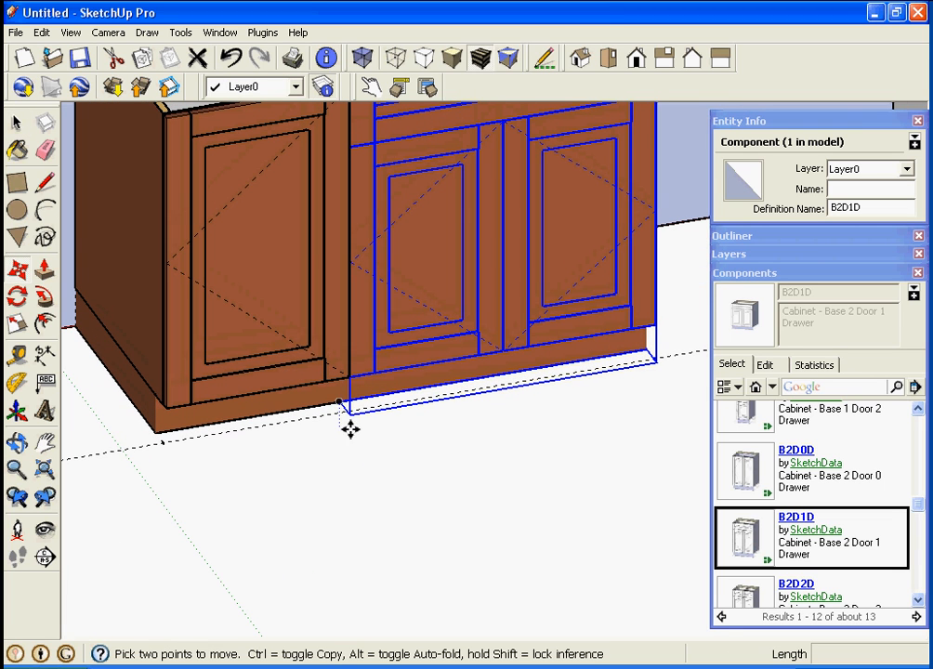
{"action": "mouse_move", "coordinate": [350, 412]}
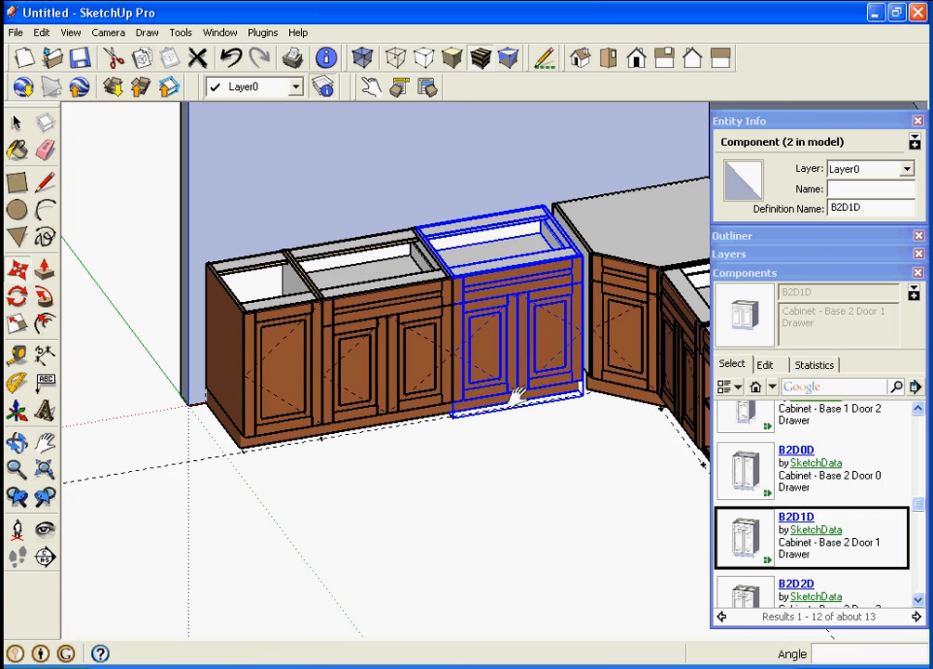
Clear the selection, then select the sink-base cabinet in the left-wall run.
{"action": "left_click", "coordinate": [413, 357]}
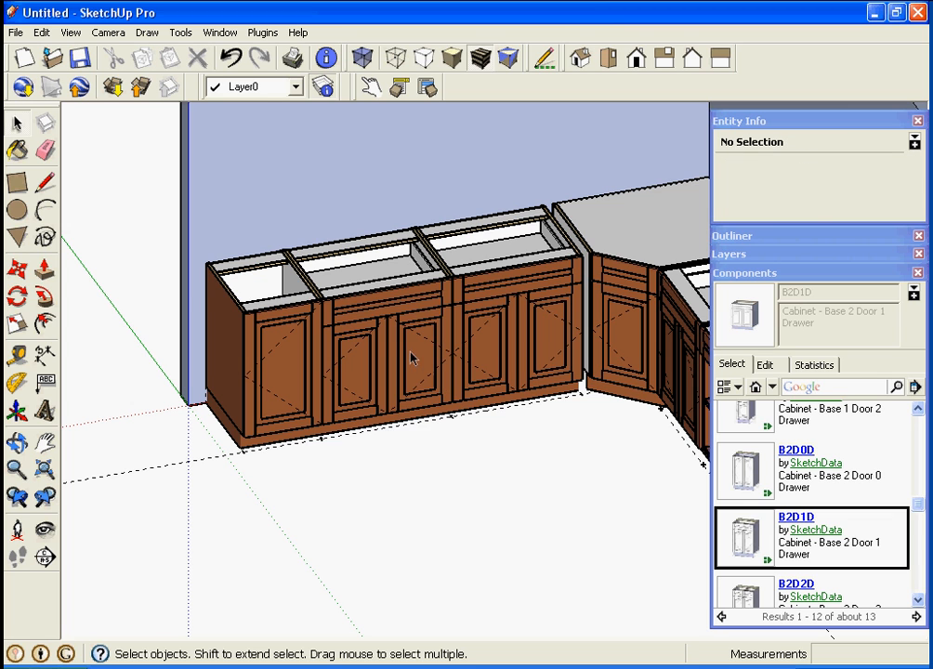
{"action": "left_click", "coordinate": [506, 325]}
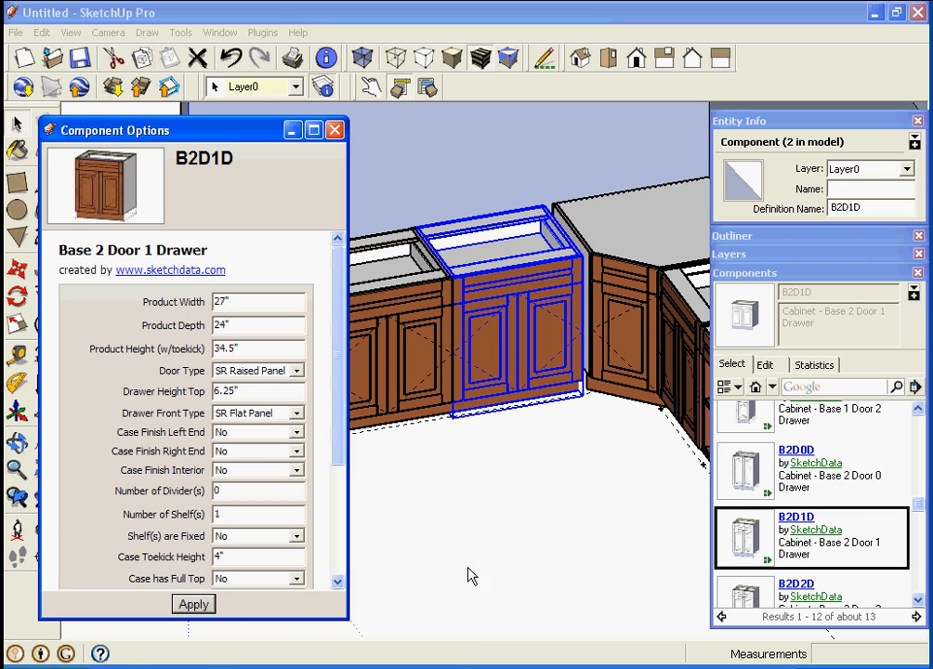
Apply the 27-inch Product Width and move the cabinet flush against its neighbour.
{"action": "left_click", "coordinate": [469, 558]}
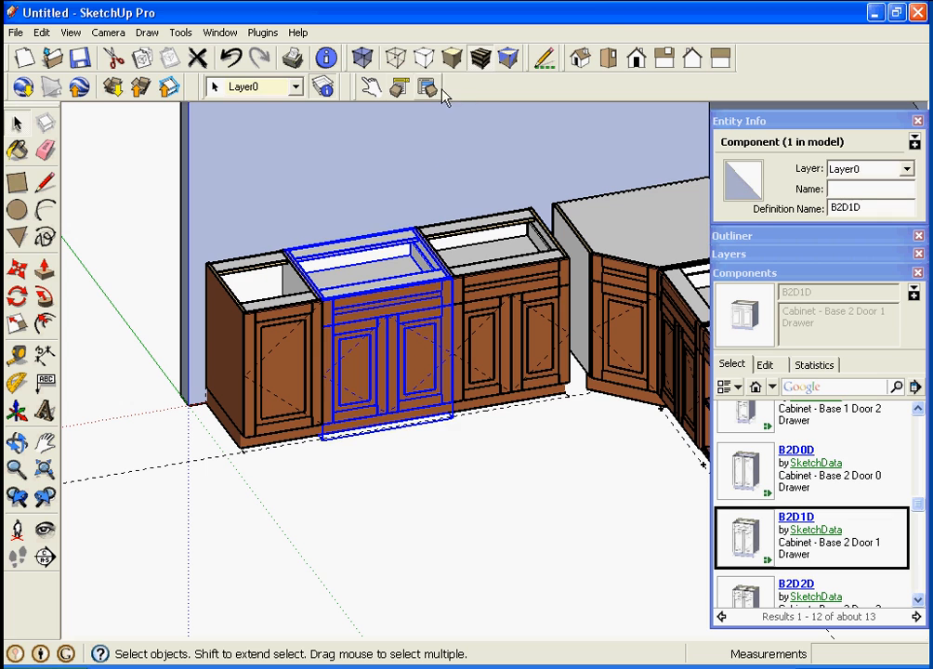
{"action": "left_click", "coordinate": [428, 87]}
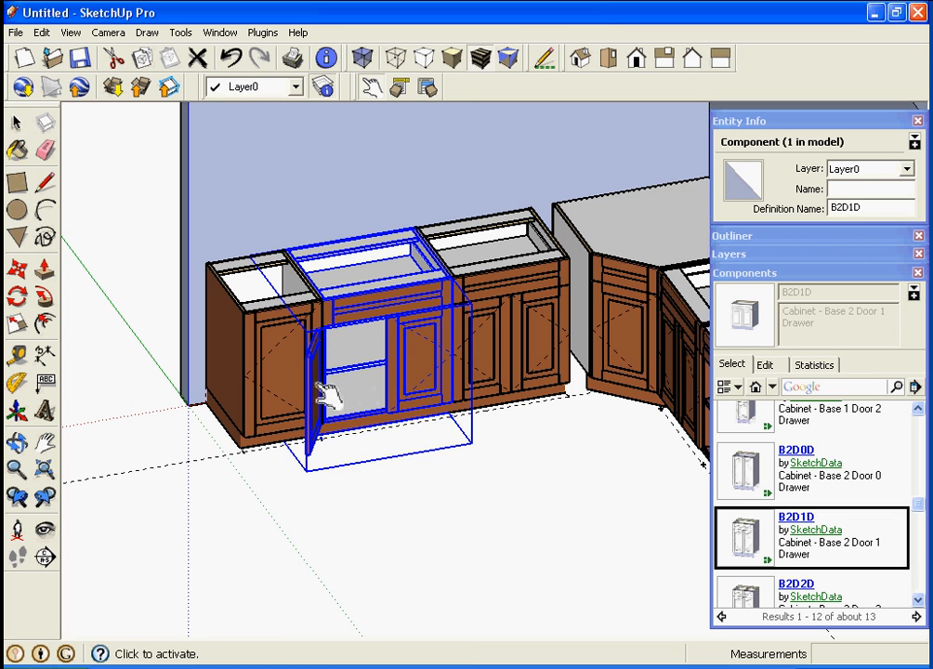
{"action": "left_click", "coordinate": [14, 122]}
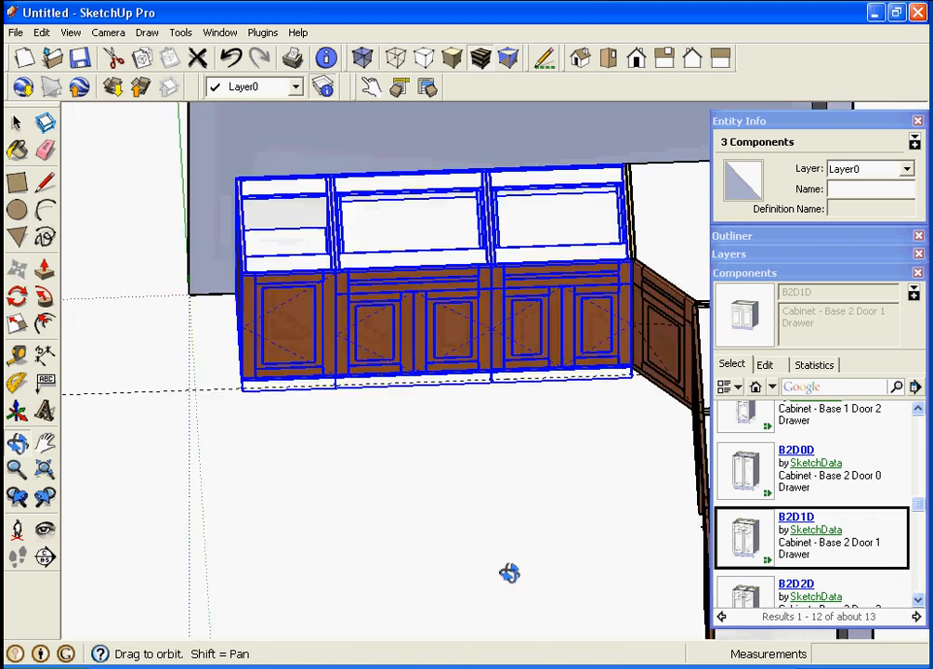
{"action": "left_click_drag", "start_coordinate": [510, 572], "coordinate": [454, 483]}
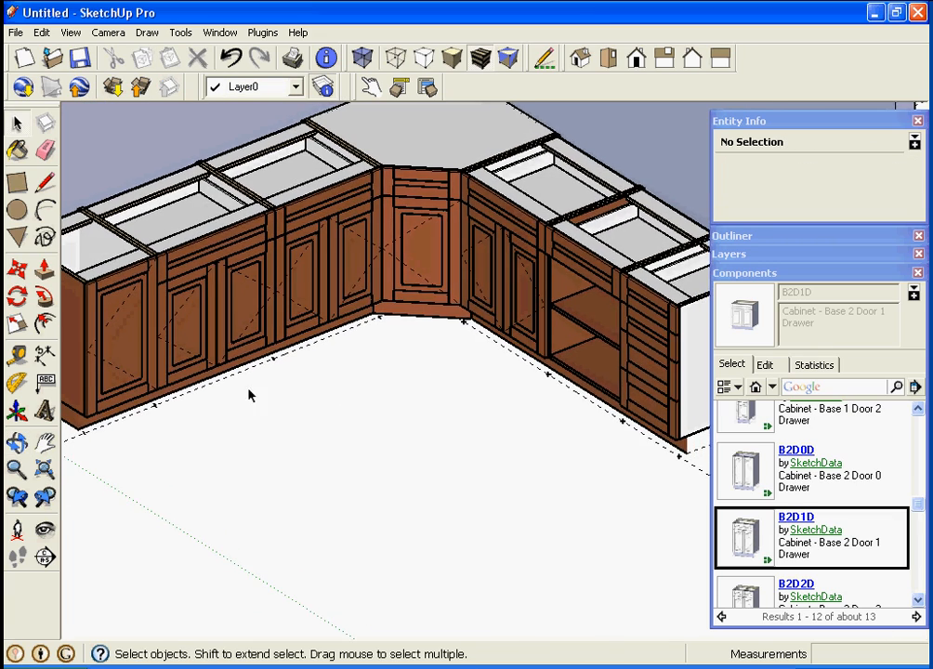
Give the leftmost base cabinet Slab Horz Grain drawer fronts.
{"action": "left_click", "coordinate": [205, 307]}
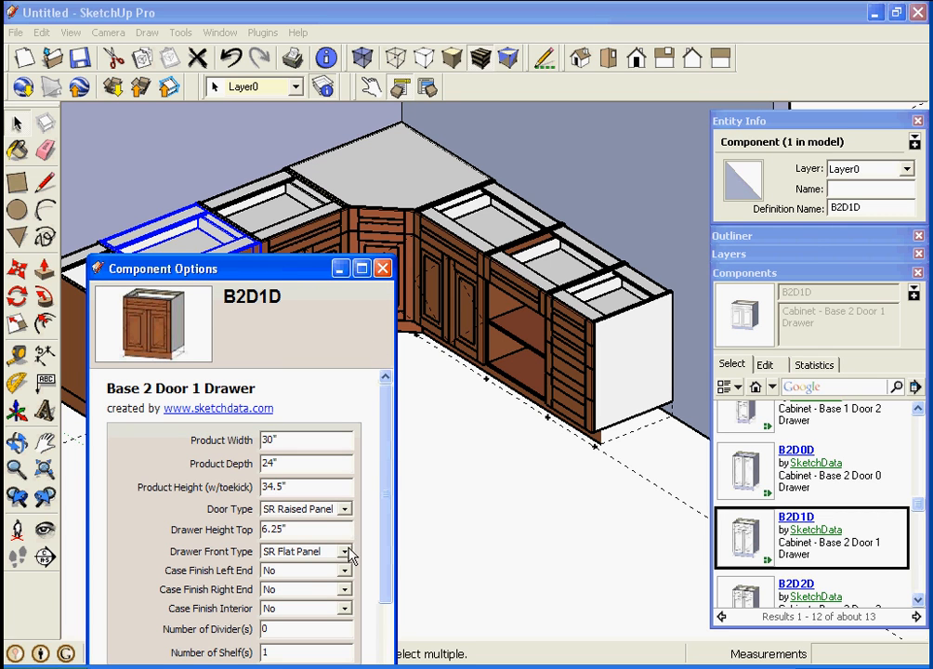
{"action": "left_click", "coordinate": [344, 571]}
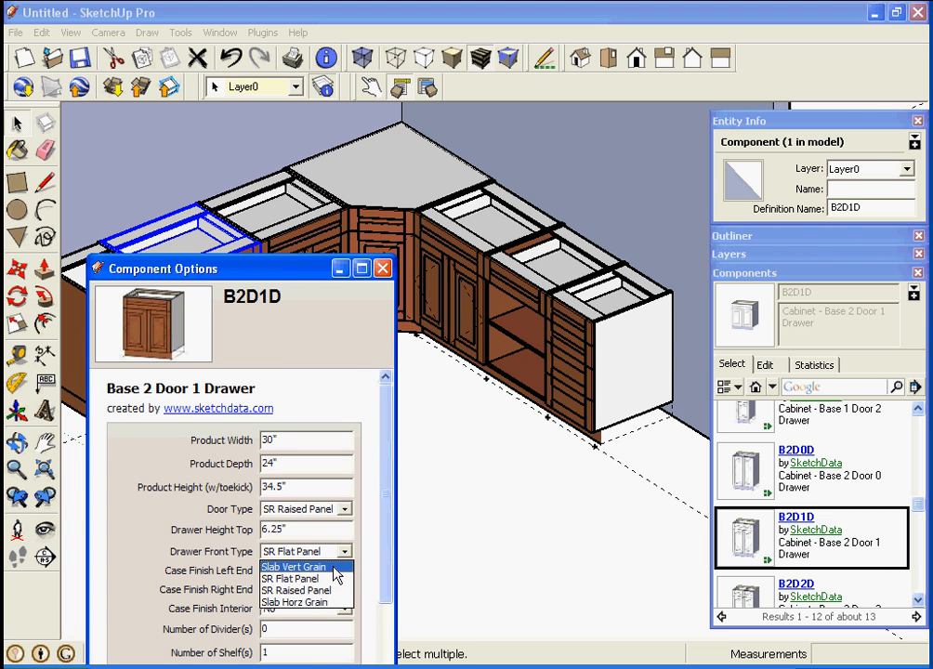
{"action": "left_click", "coordinate": [293, 602]}
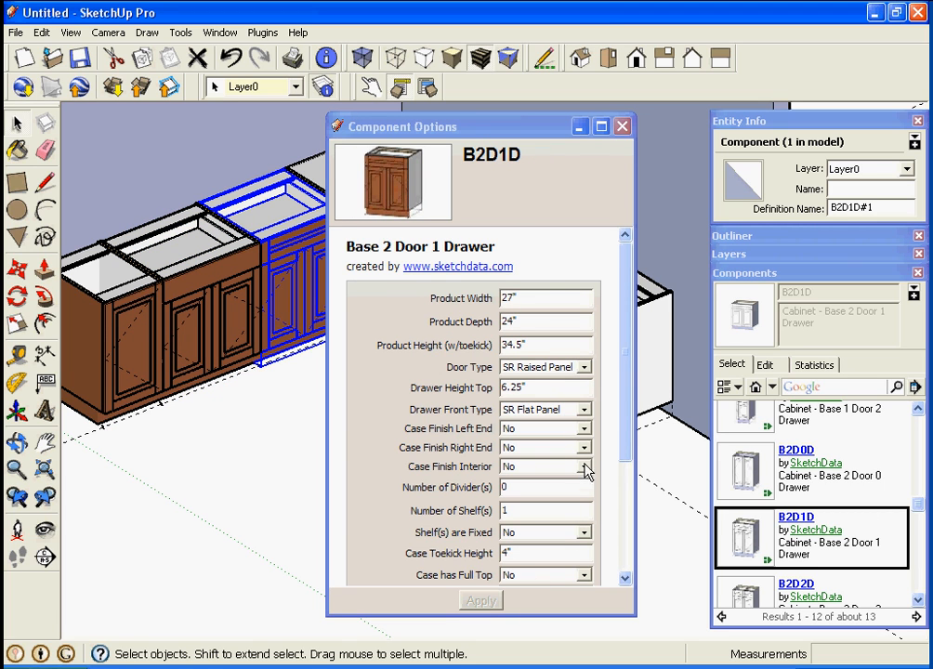
{"action": "mouse_move", "coordinate": [583, 417]}
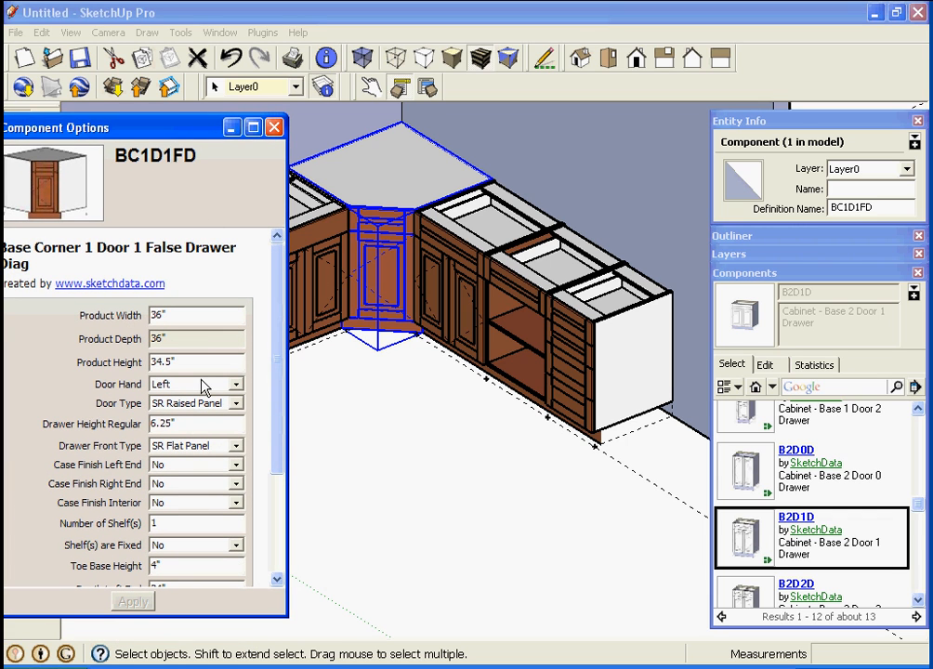
{"action": "mouse_move", "coordinate": [249, 448]}
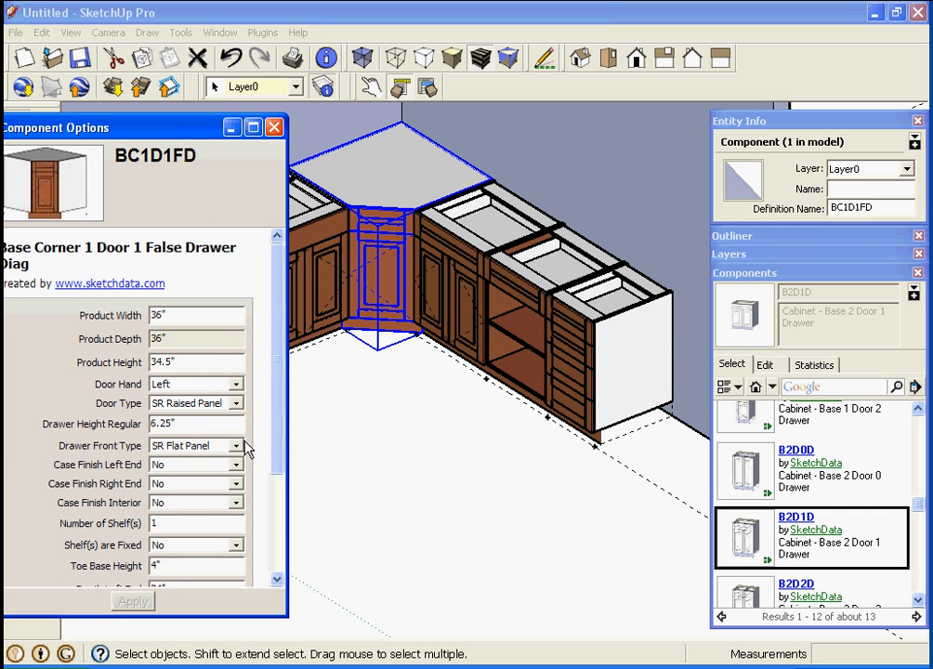
Give the corner cabinet Slab Horz Grain drawer fronts and apply.
{"action": "left_click", "coordinate": [195, 447]}
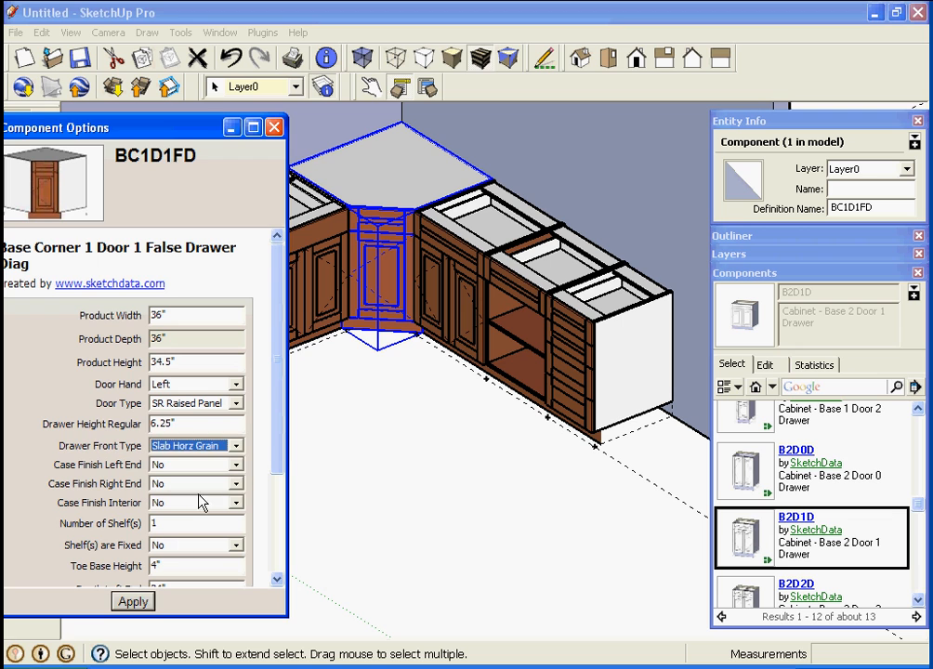
{"action": "left_click", "coordinate": [132, 602]}
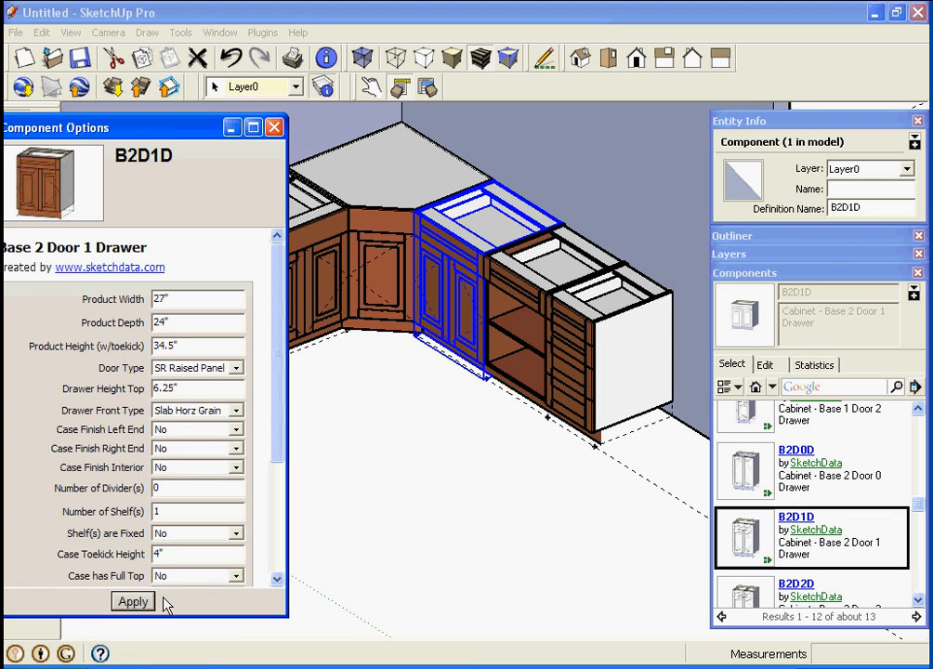
{"action": "left_click", "coordinate": [132, 602]}
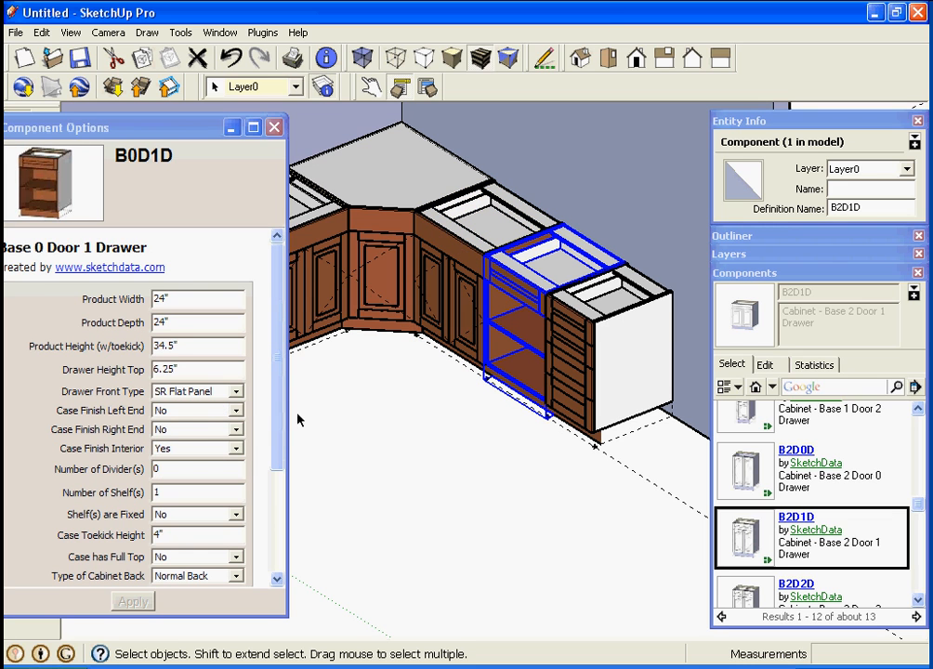
Give the open-shelf cabinet and drawer base Slab Horz Grain drawer fronts and apply.
{"action": "left_click", "coordinate": [238, 390]}
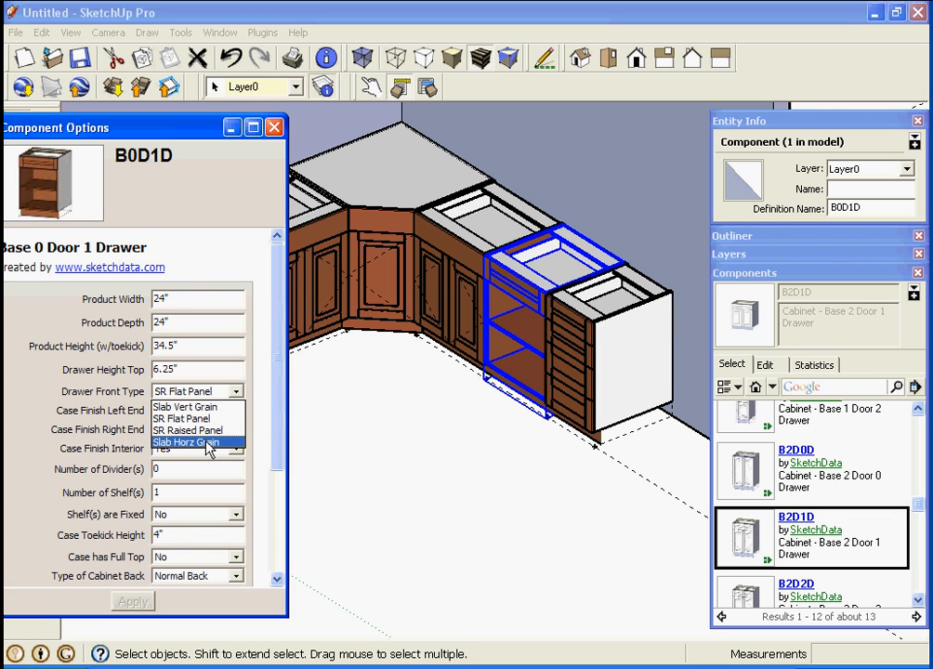
{"action": "left_click", "coordinate": [206, 443]}
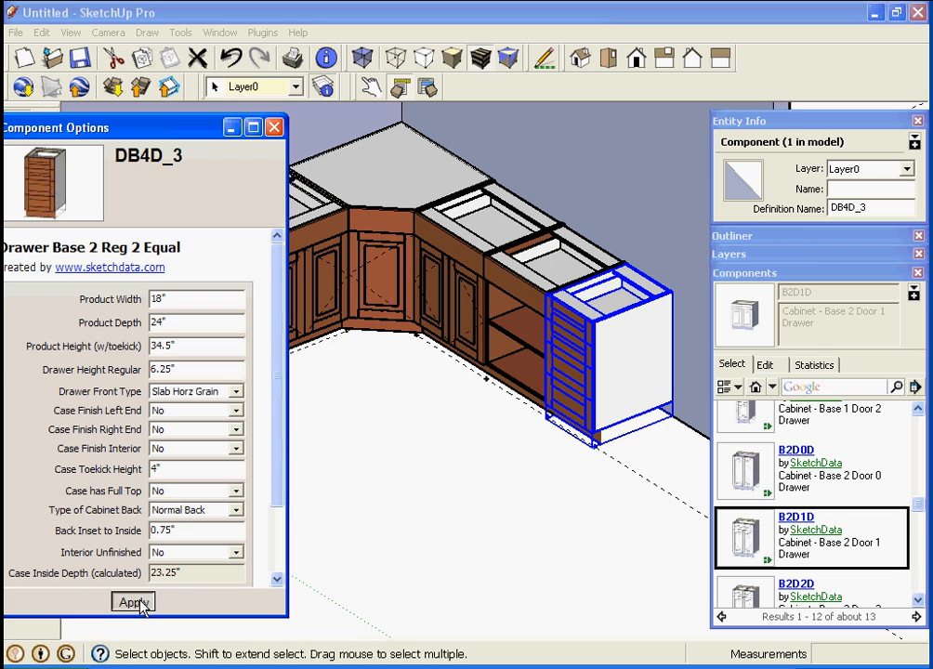
{"action": "left_click", "coordinate": [132, 603]}
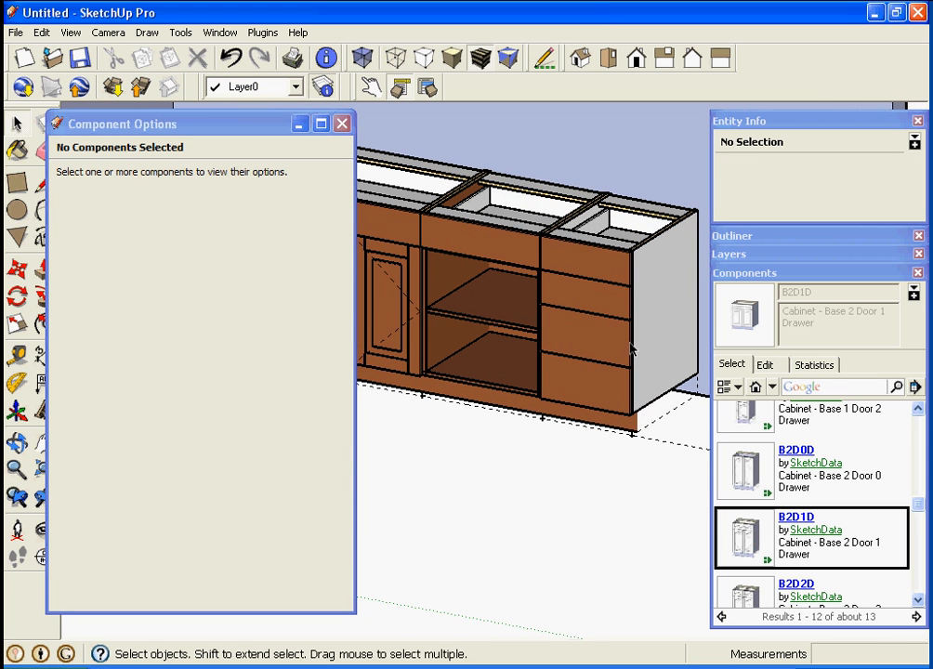
{"action": "mouse_move", "coordinate": [591, 349]}
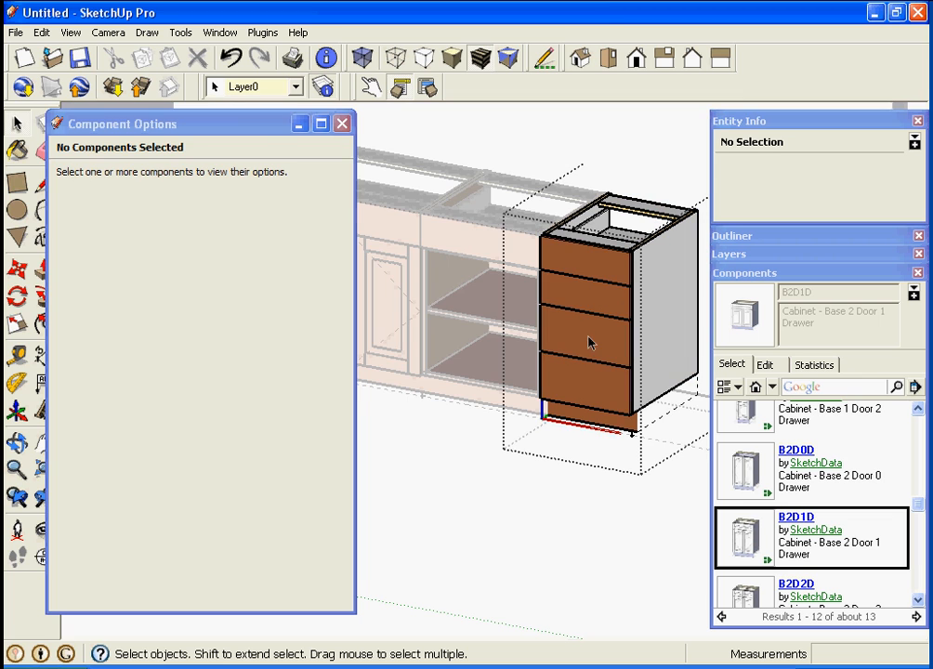
Set one drawer front to flat panel and pick a new style for the next drawer front.
{"action": "left_click", "coordinate": [587, 342]}
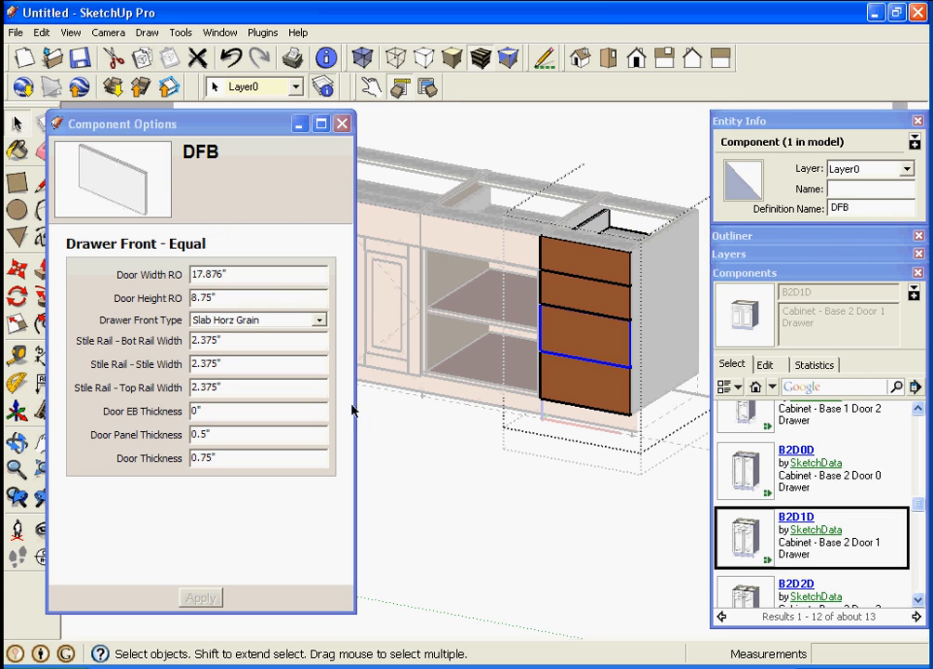
{"action": "left_click", "coordinate": [251, 319]}
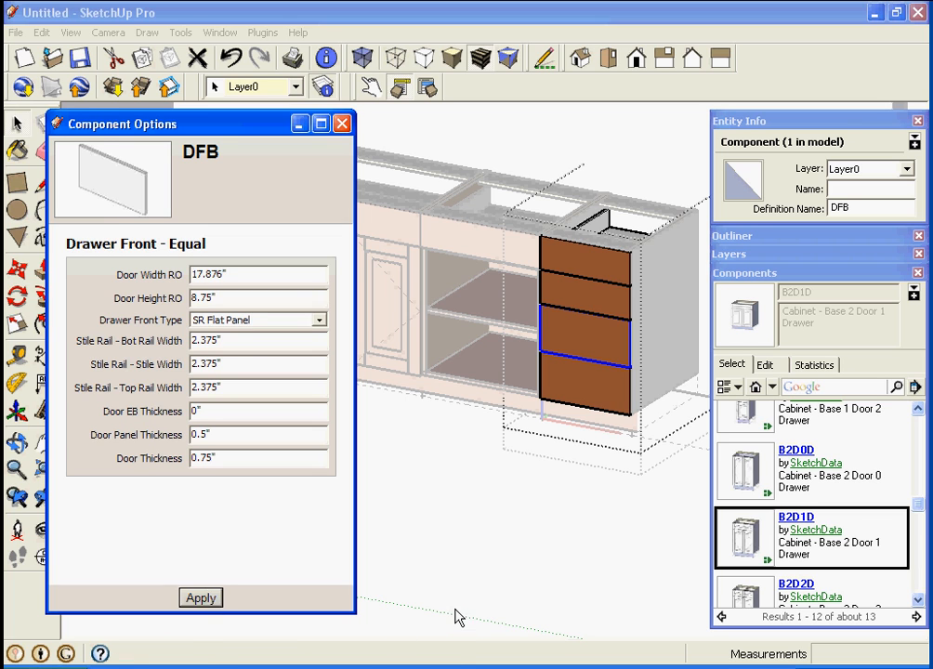
{"action": "left_click", "coordinate": [200, 599]}
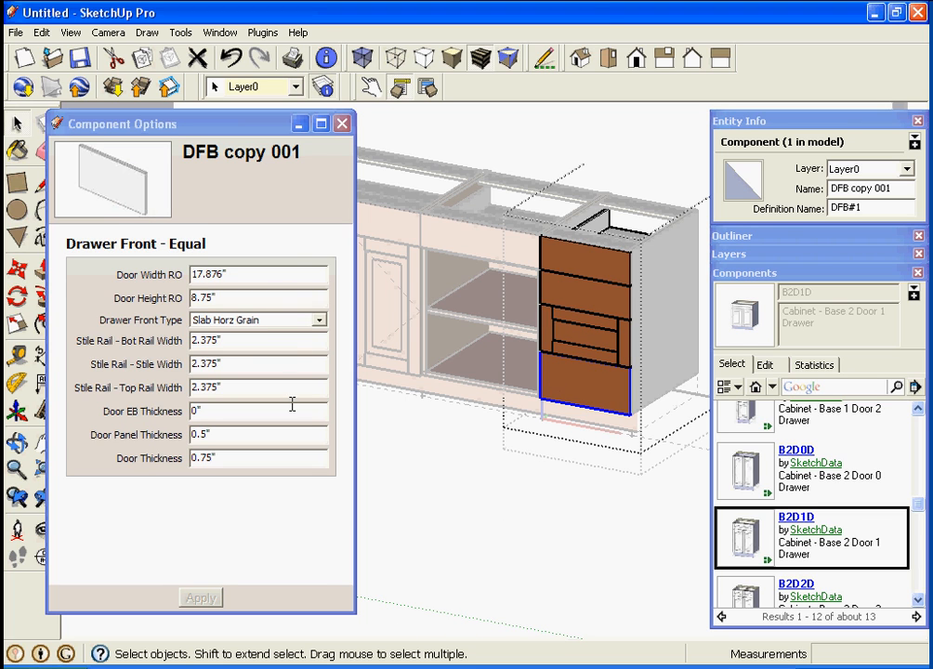
{"action": "left_click", "coordinate": [317, 320]}
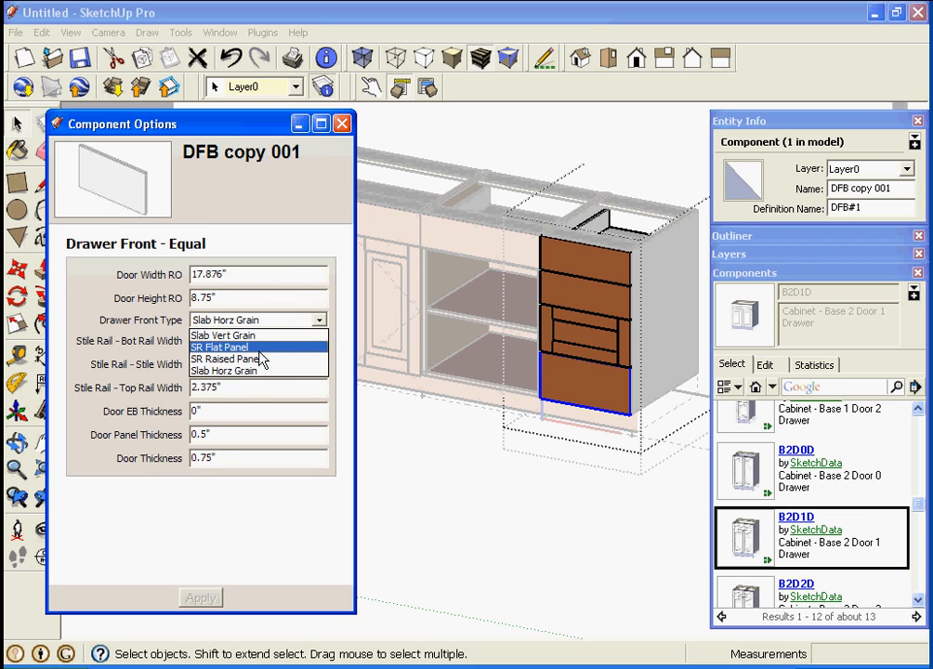
{"action": "left_click", "coordinate": [379, 167]}
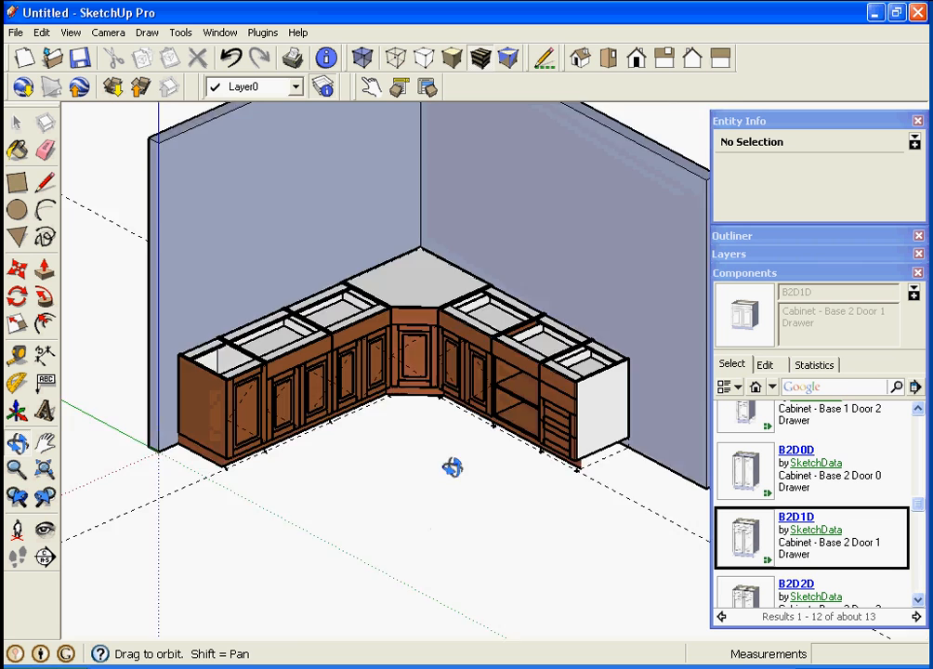
Orbit slightly around the kitchen corner to view the full L-shaped run.
{"action": "left_click_drag", "start_coordinate": [454, 468], "coordinate": [547, 463]}
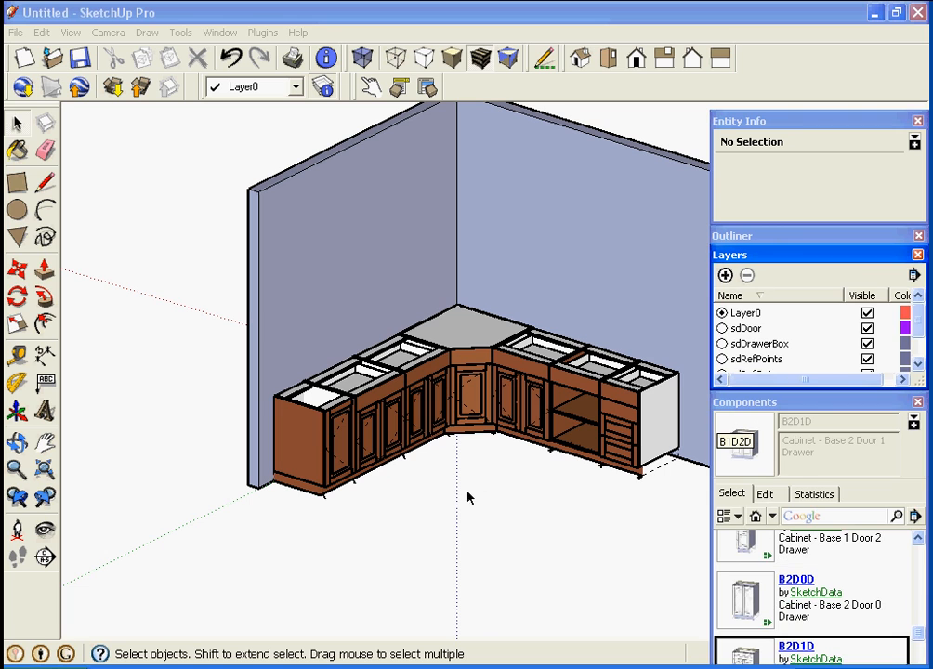
{"action": "mouse_move", "coordinate": [543, 455]}
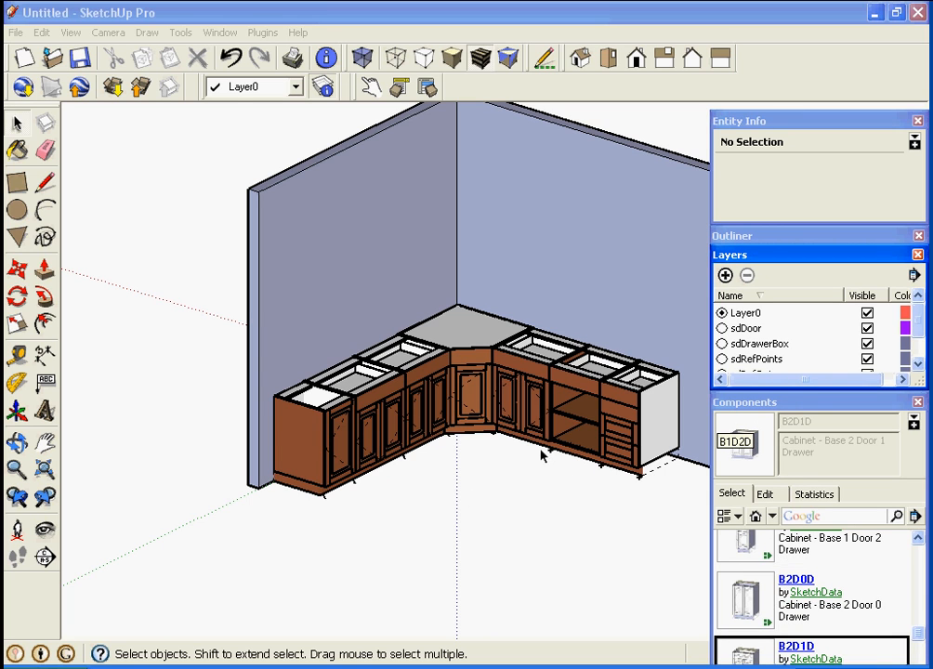
Toggle the sdDoor layer's visibility and make the sdRefSwing layer visible.
{"action": "left_click", "coordinate": [866, 359]}
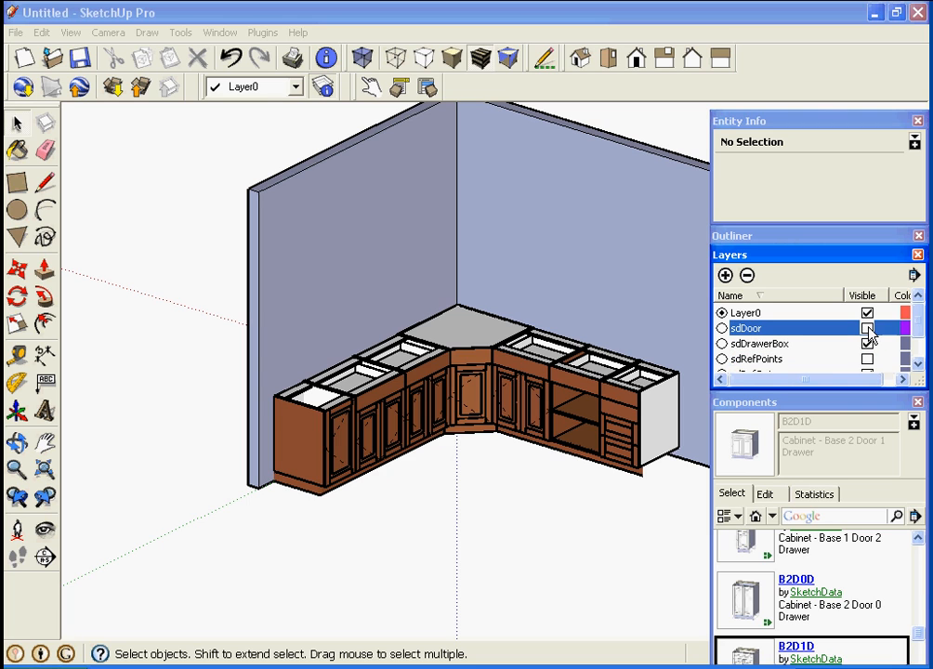
{"action": "left_click", "coordinate": [866, 327]}
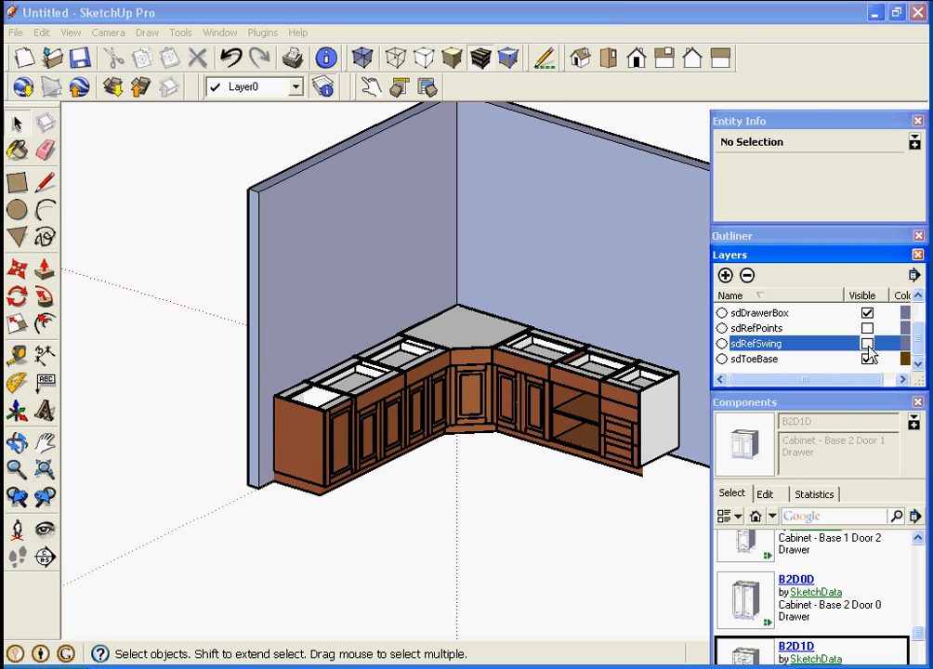
{"action": "left_click", "coordinate": [867, 342]}
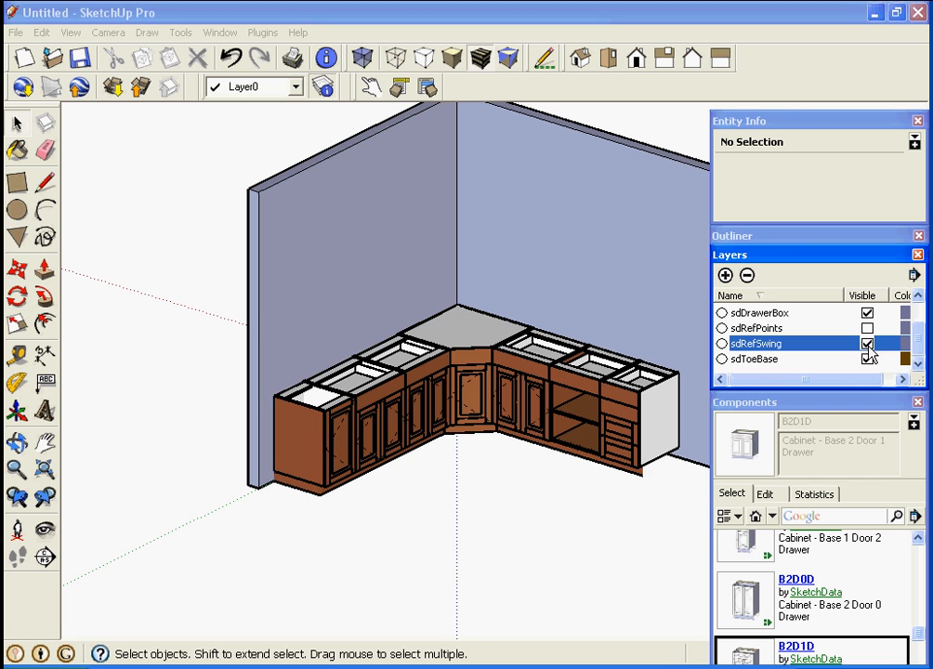